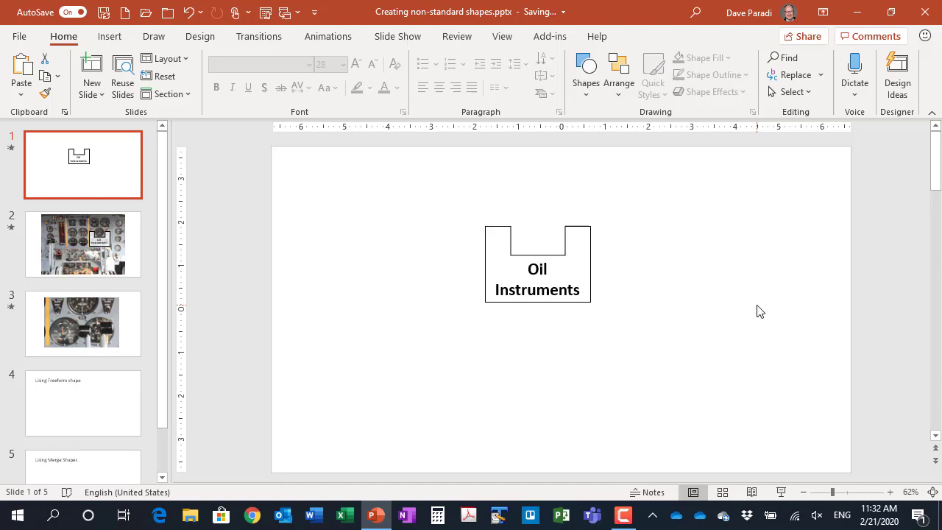
pyautogui.moveTo(628, 303)
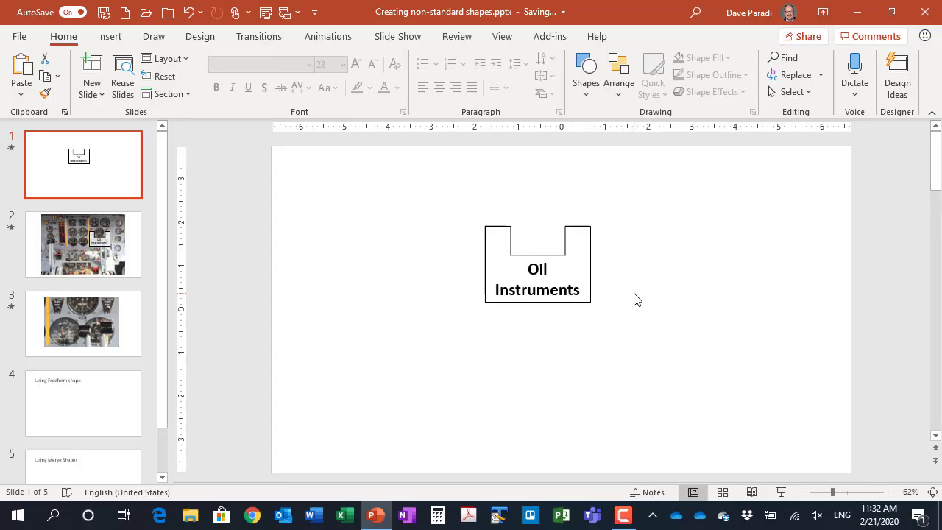
pyautogui.moveTo(661, 264)
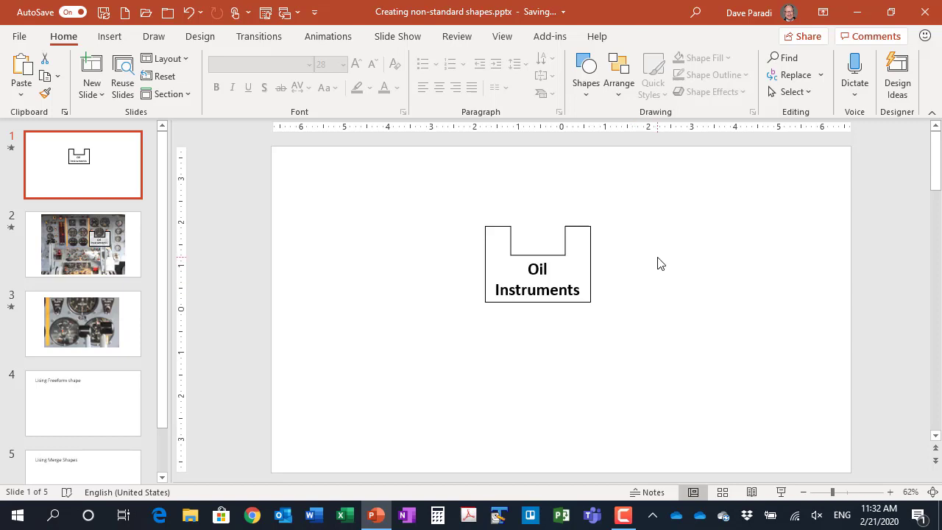
# Step: Show slide 2 with the notched Oil Instruments label over the cockpit photo, presented full screen
pyautogui.click(83, 244)
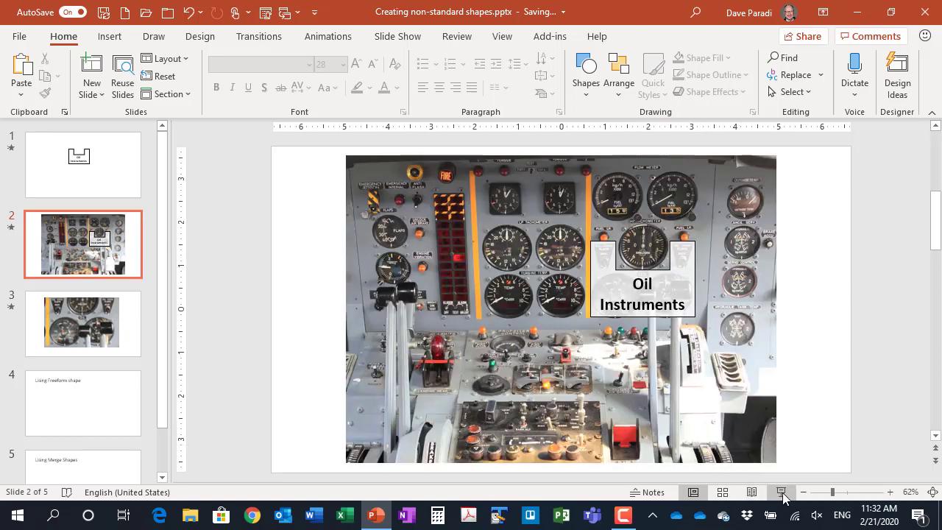
pyautogui.click(82, 324)
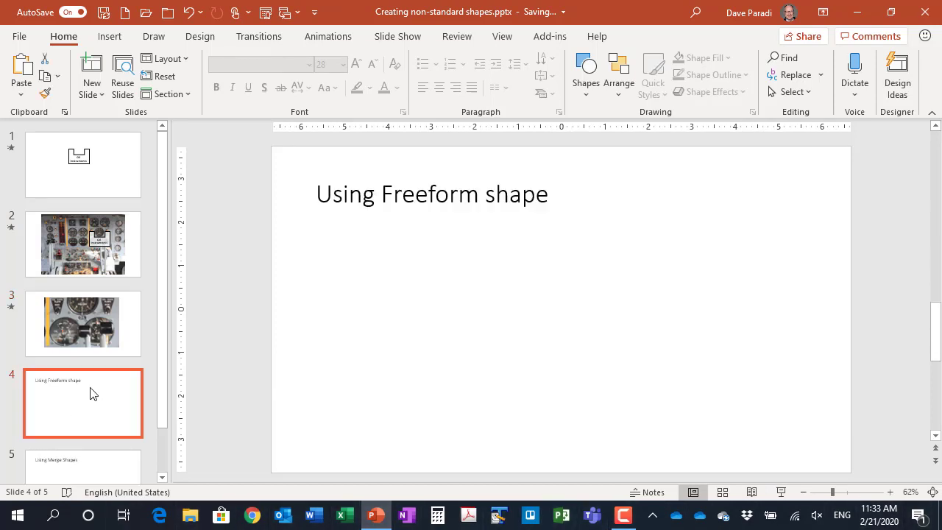
pyautogui.moveTo(244, 256)
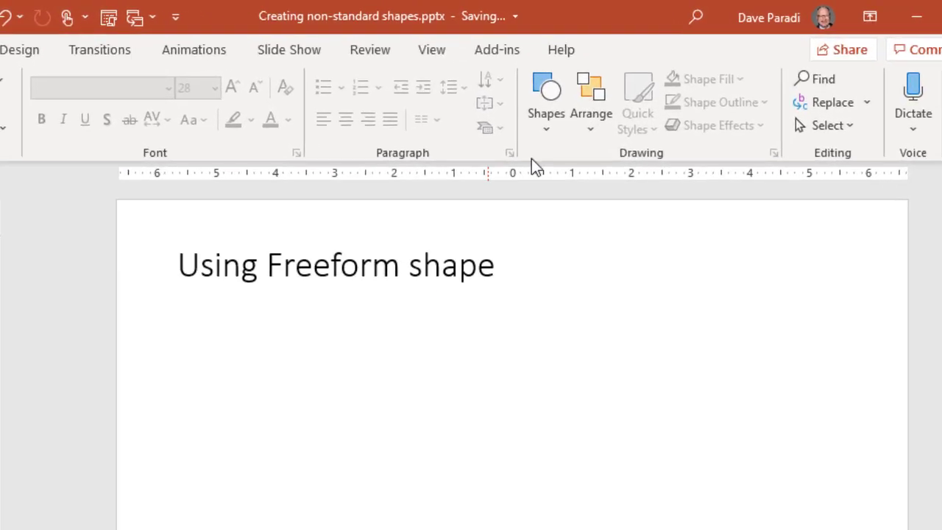
# Step: Sketch an irregular blue blob with the Freeform: Shape tool below the slide title
pyautogui.click(546, 103)
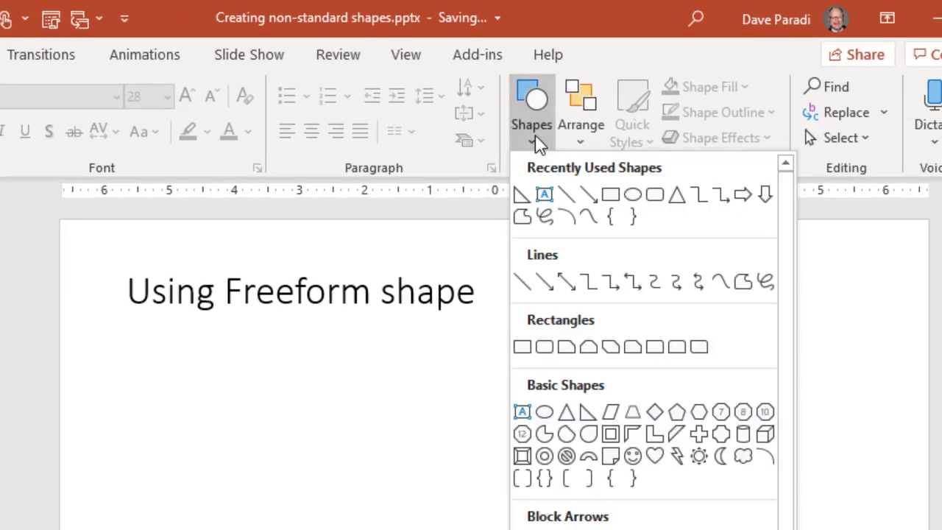
pyautogui.moveTo(743, 282)
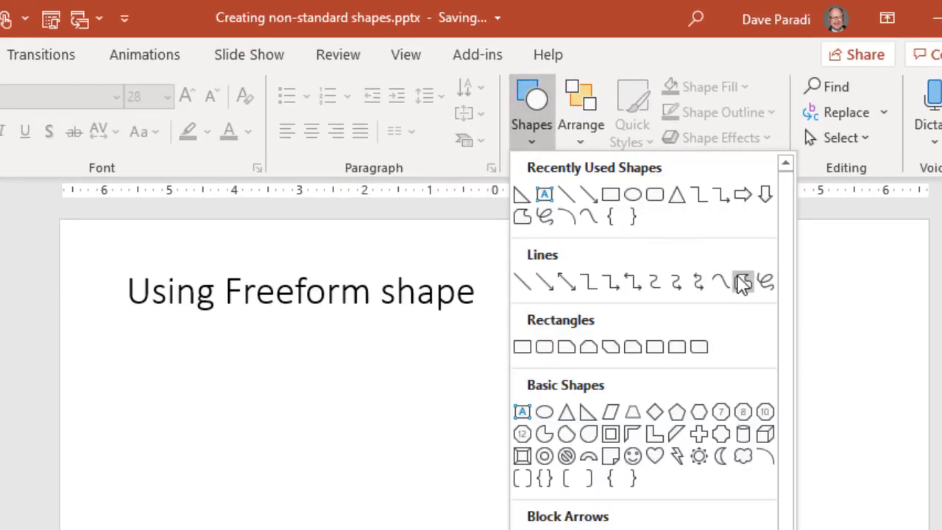
pyautogui.moveTo(742, 283)
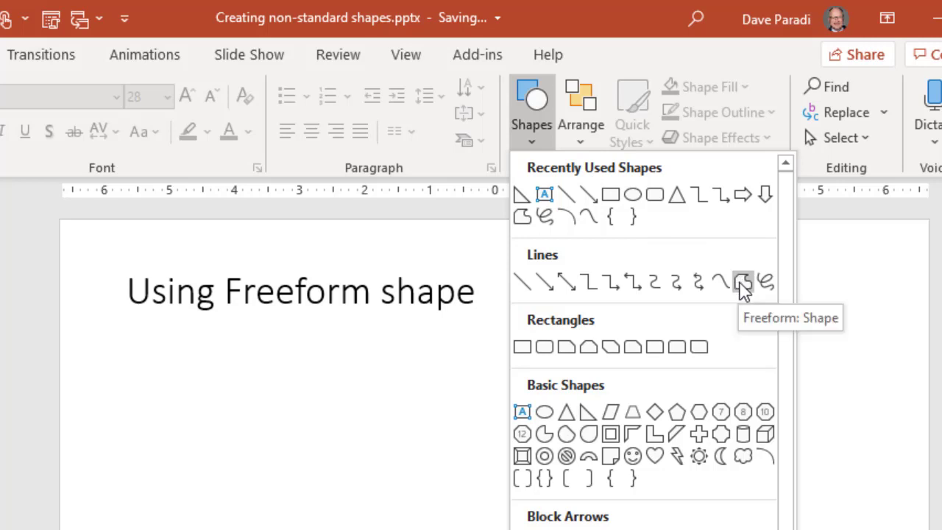
pyautogui.moveTo(743, 287)
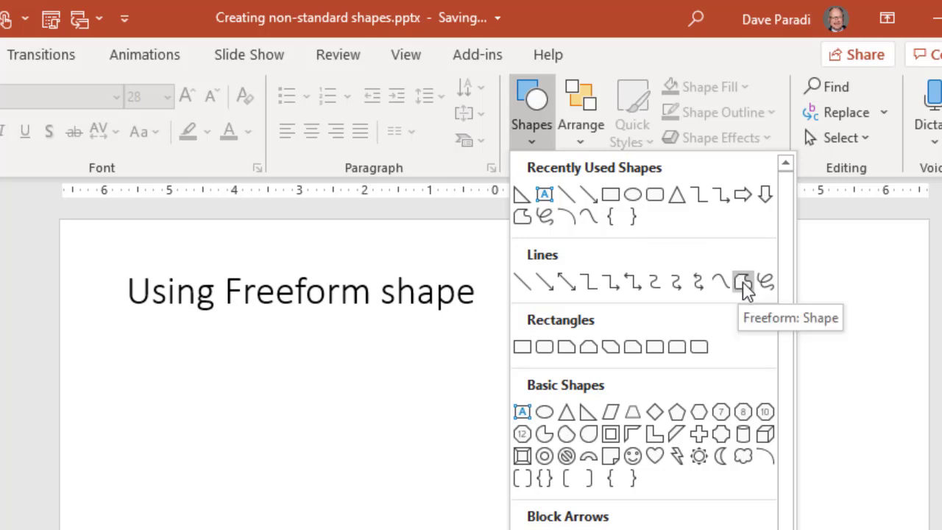
pyautogui.click(741, 281)
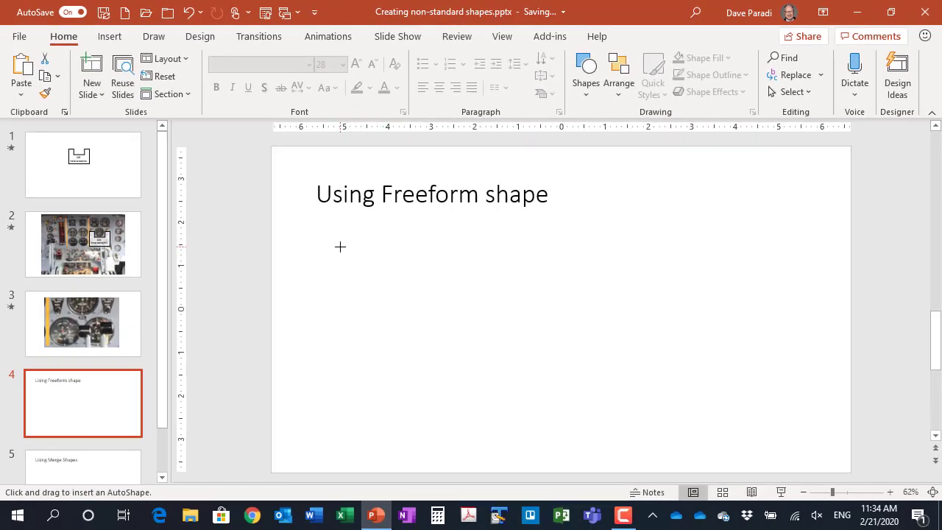
pyautogui.moveTo(342, 239)
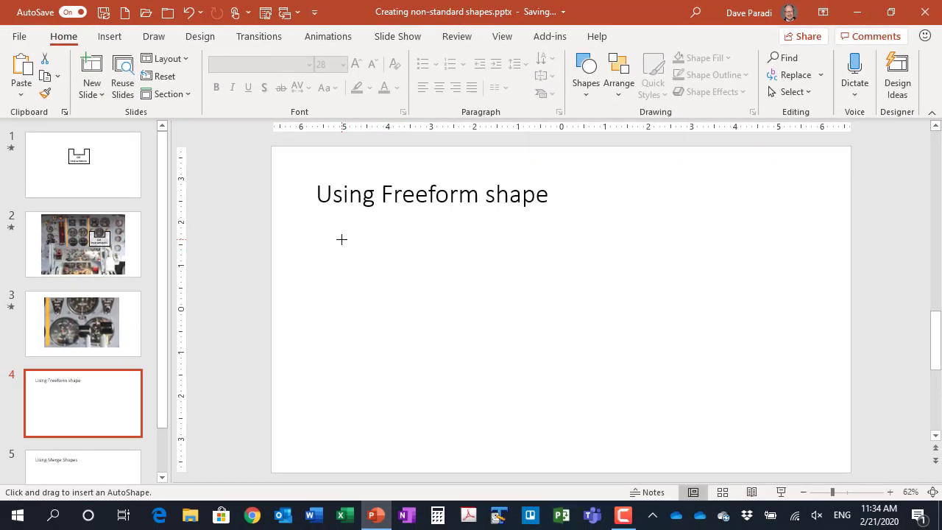
pyautogui.moveTo(342, 239); pyautogui.dragTo(424, 249)
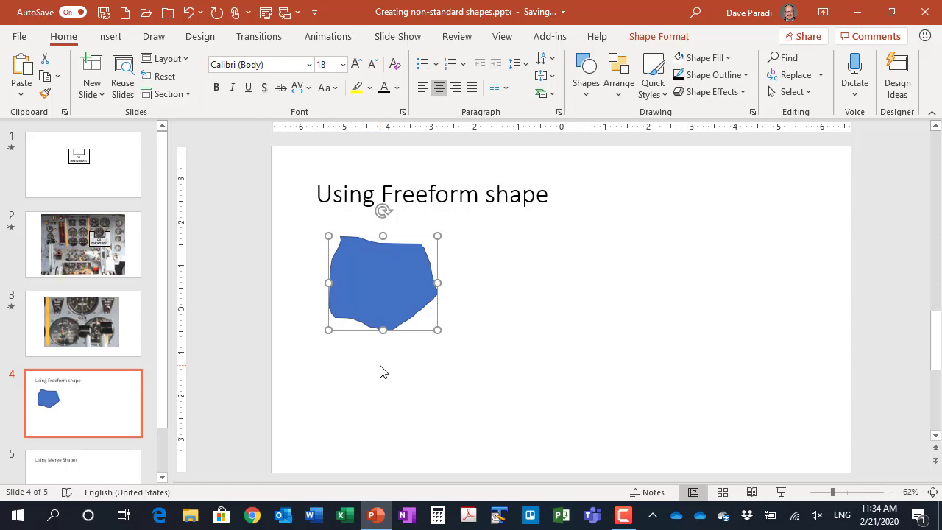
pyautogui.moveTo(508, 309)
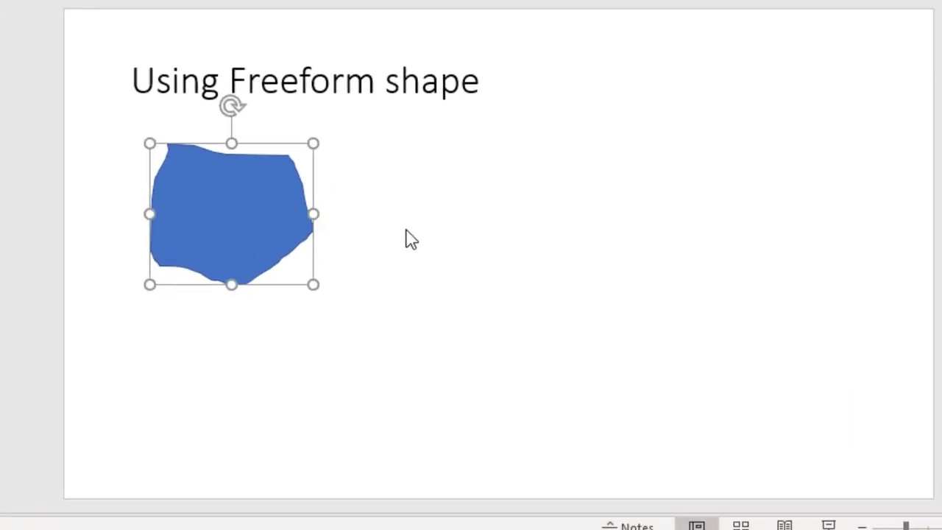
# Step: Turn on Display grid on screen in the Grid and Guides settings
pyautogui.rightClick(411, 239)
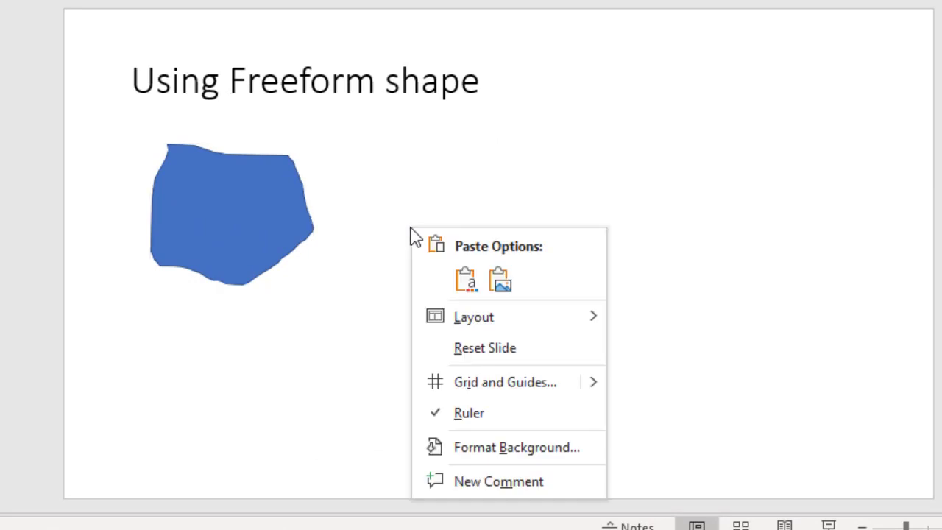
pyautogui.click(489, 390)
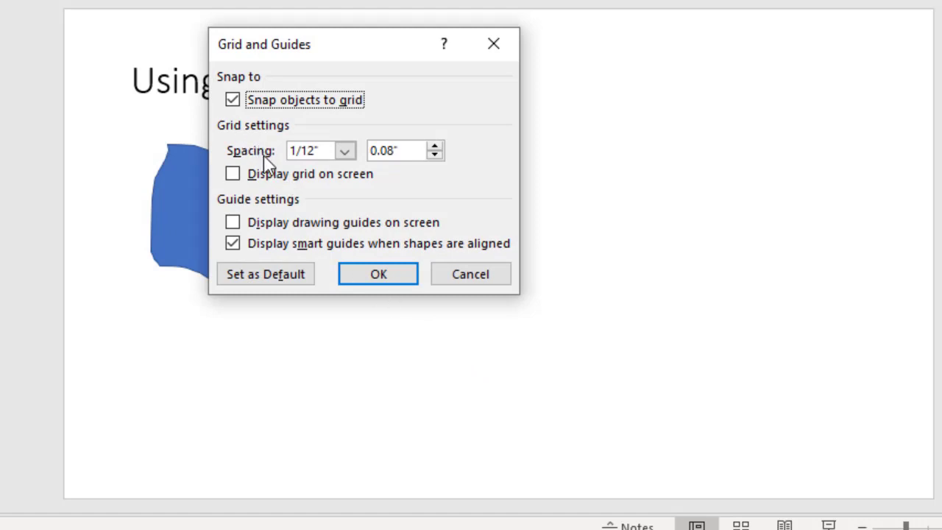
pyautogui.moveTo(344, 150)
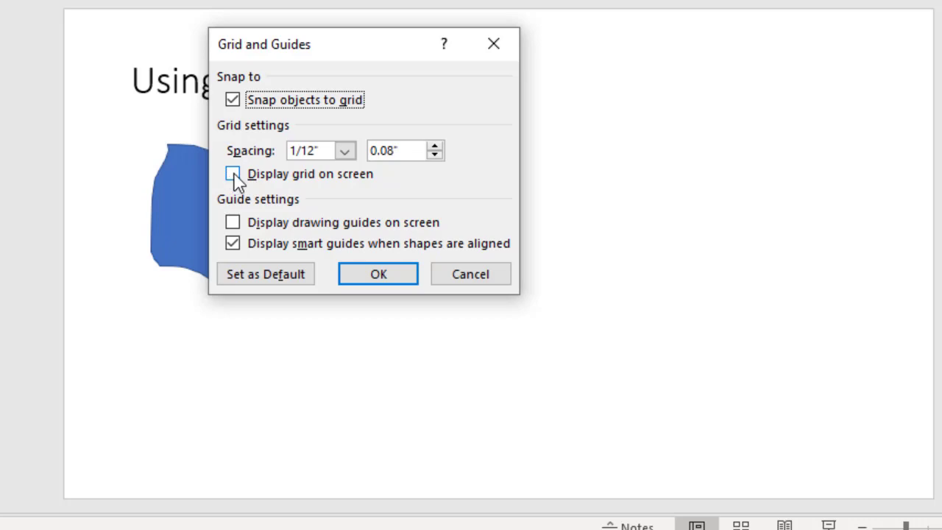
pyautogui.click(232, 174)
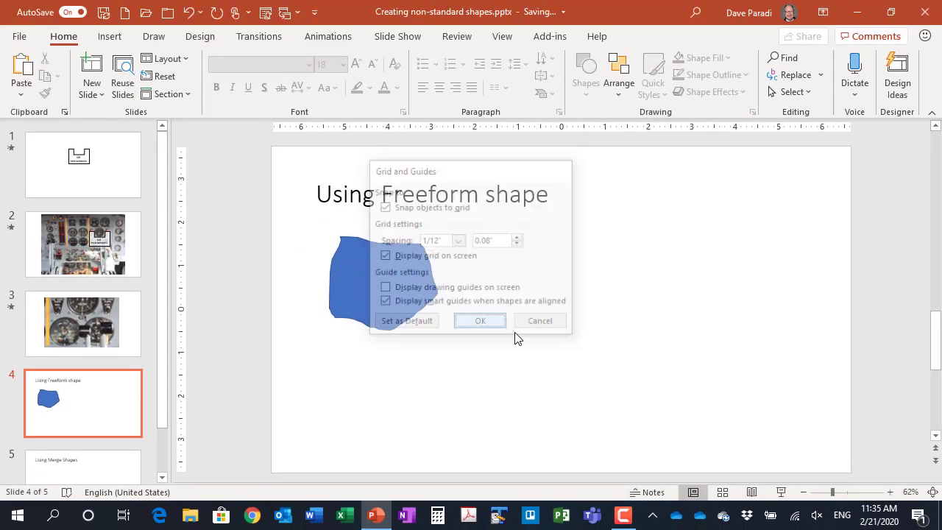
pyautogui.click(480, 320)
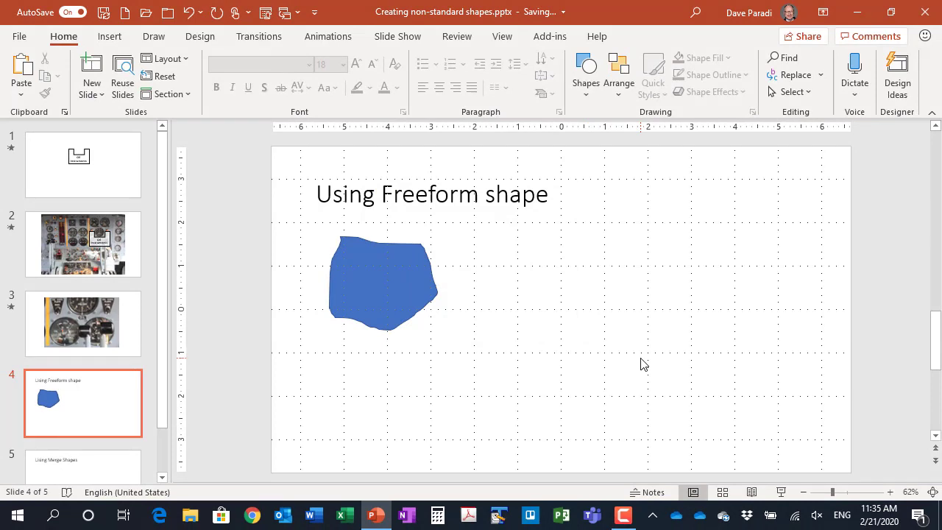
pyautogui.moveTo(586, 74)
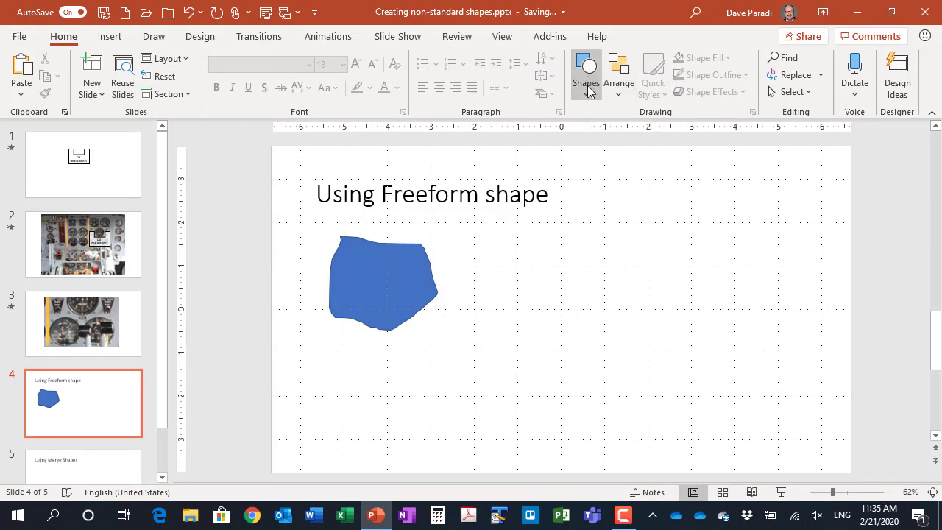
pyautogui.click(586, 74)
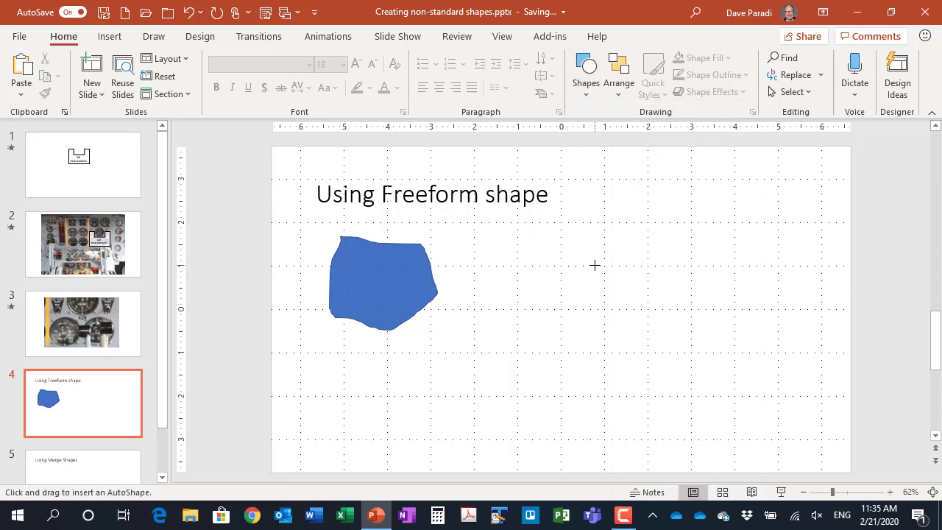
pyautogui.moveTo(633, 265)
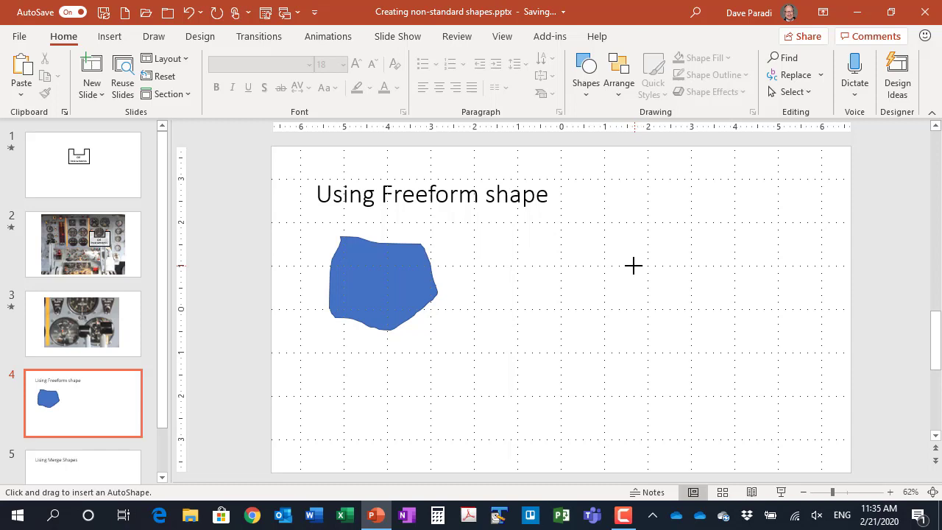
pyautogui.press('shift')
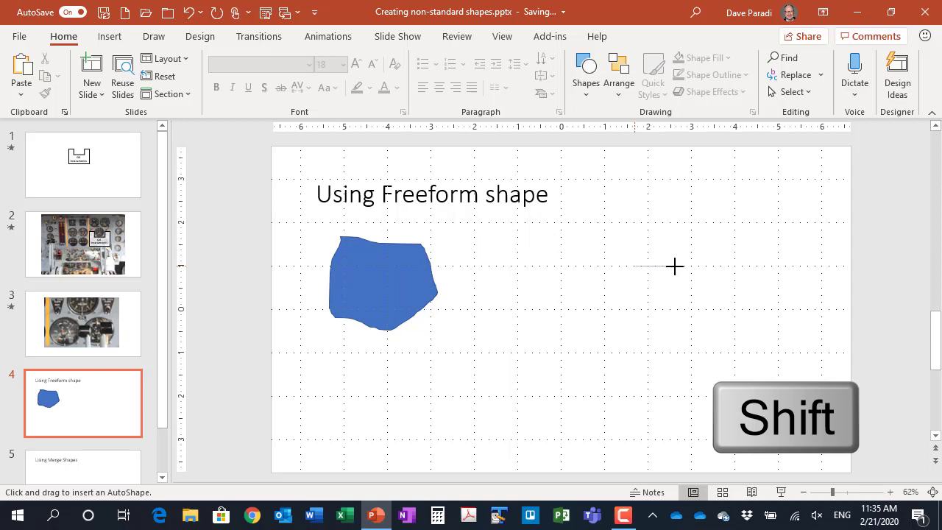
pyautogui.moveTo(692, 265)
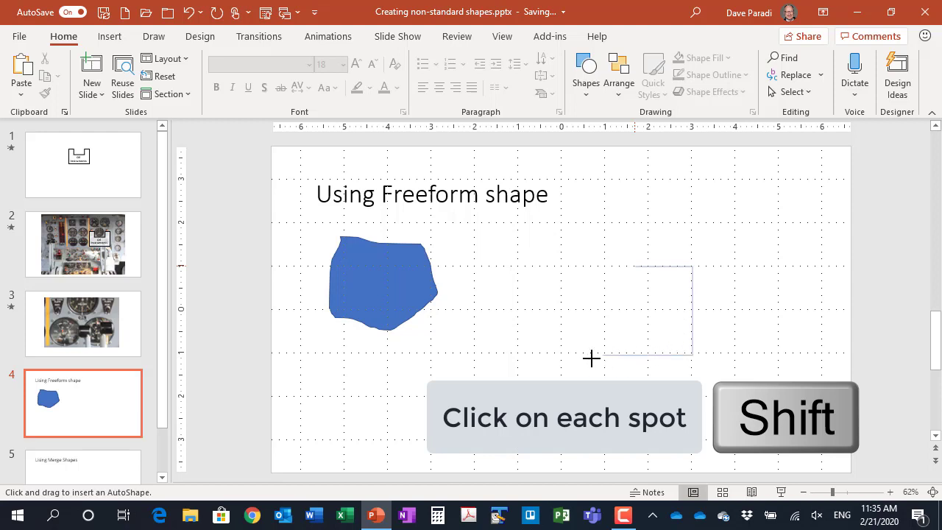
pyautogui.moveTo(547, 353)
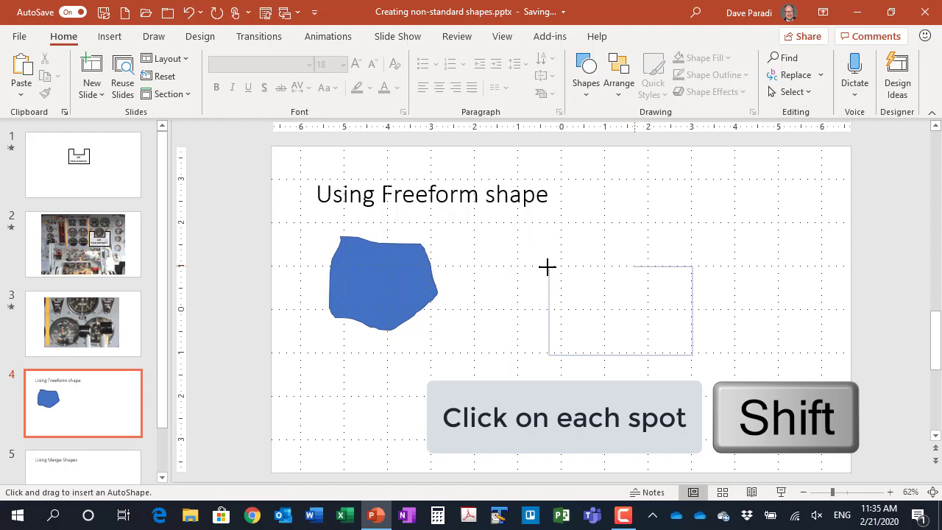
pyautogui.moveTo(585, 266)
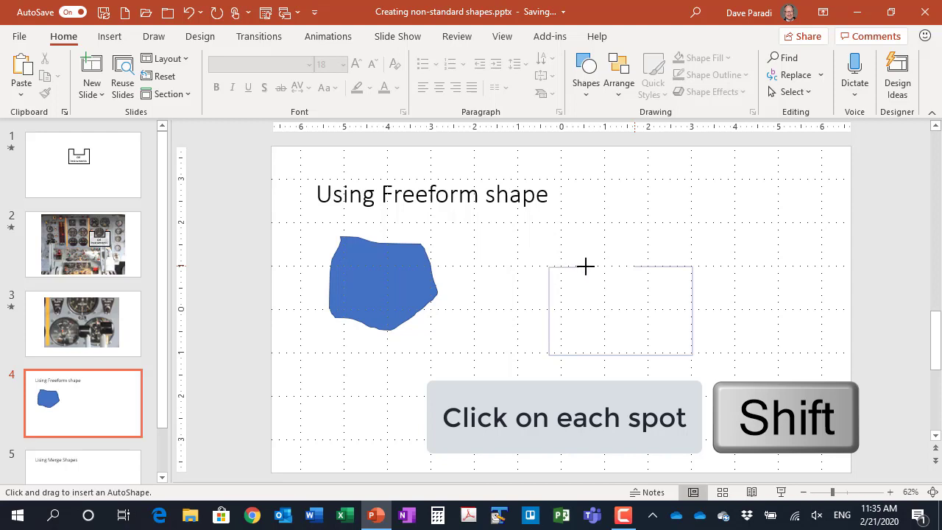
pyautogui.moveTo(591, 302)
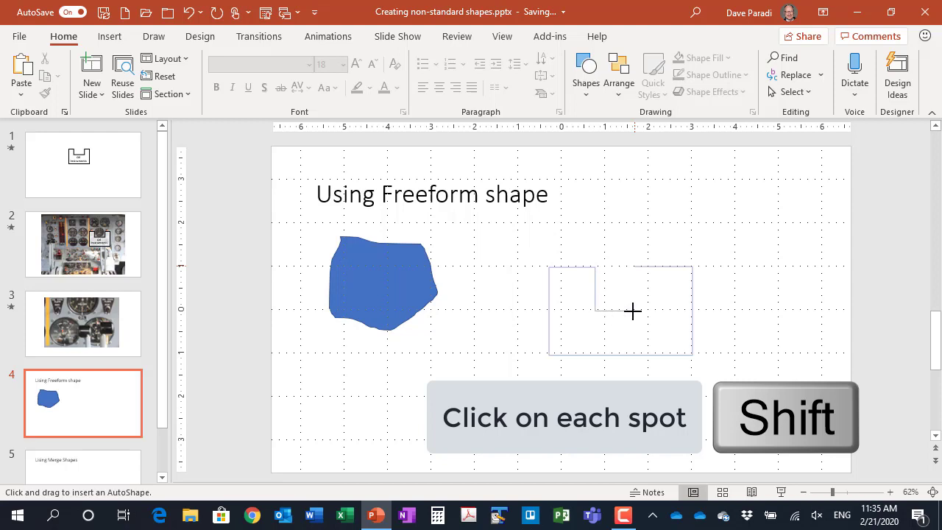
pyautogui.moveTo(633, 271)
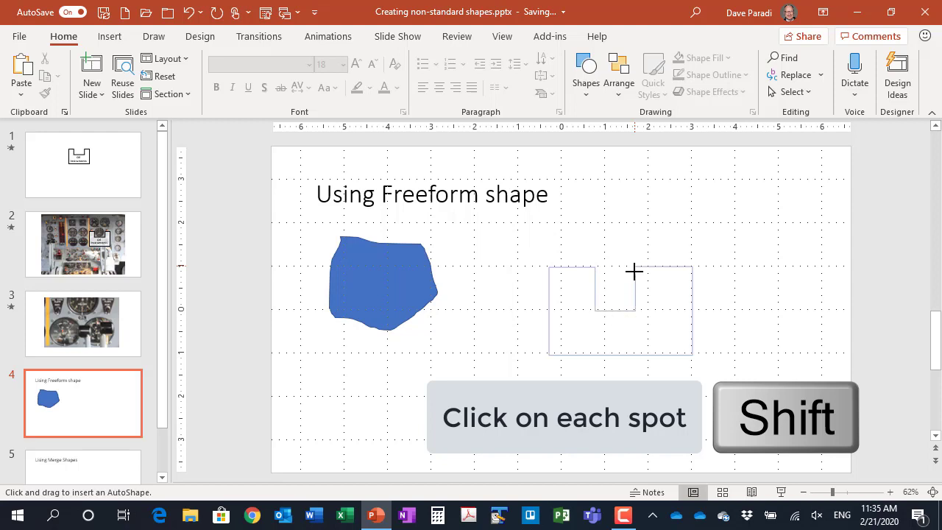
pyautogui.click(634, 266)
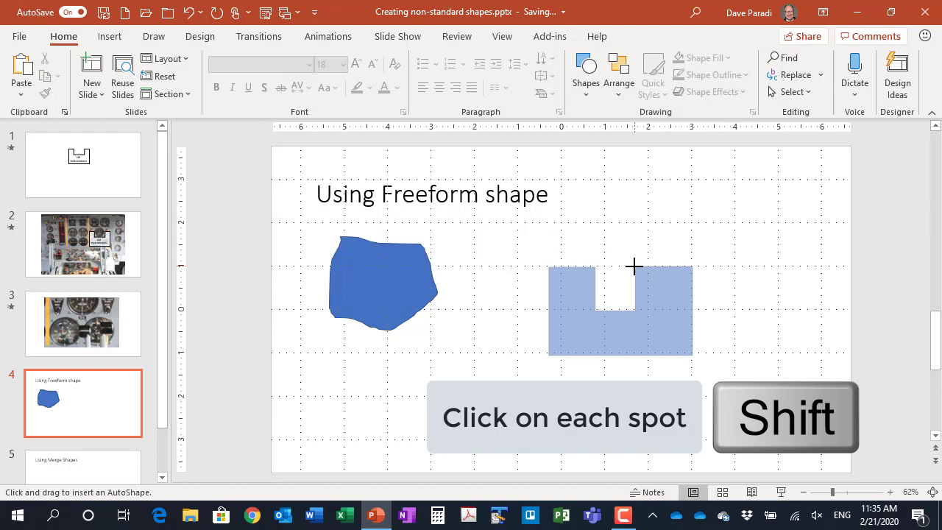
pyautogui.click(621, 309)
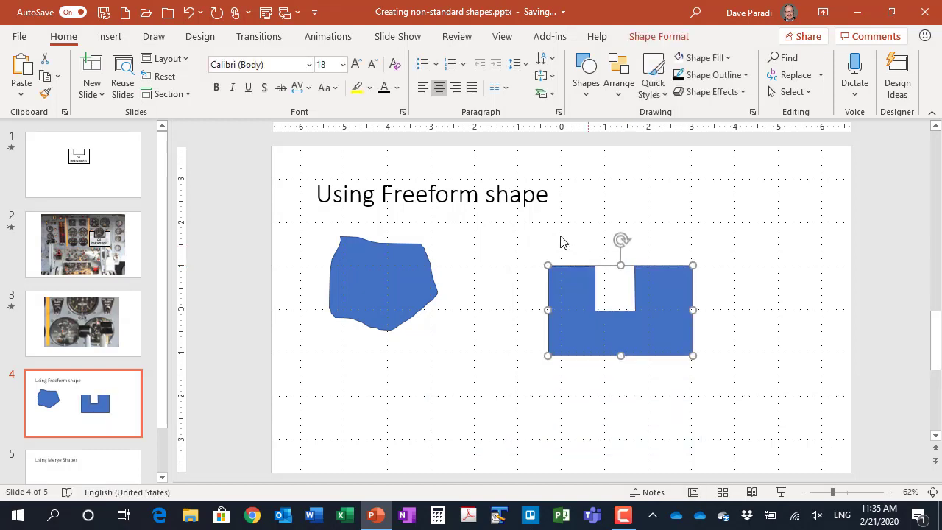
pyautogui.moveTo(556, 242)
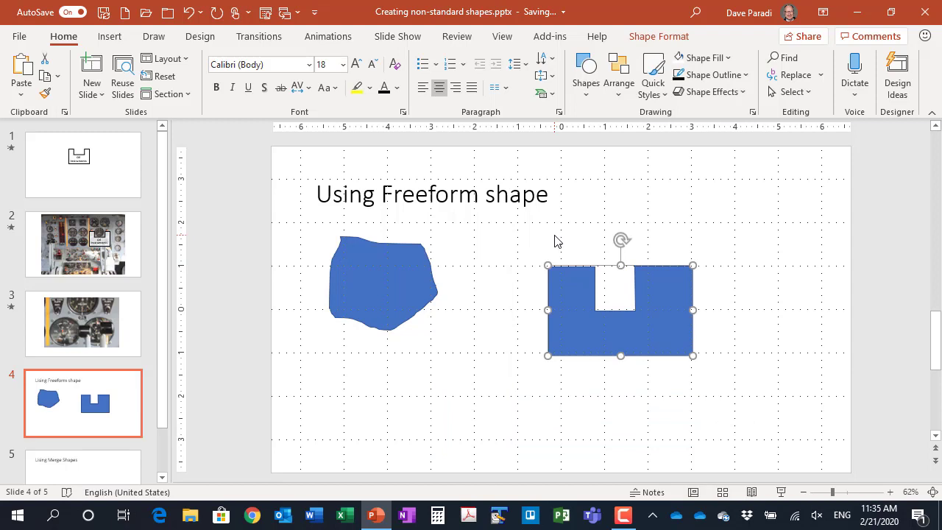
pyautogui.moveTo(519, 291)
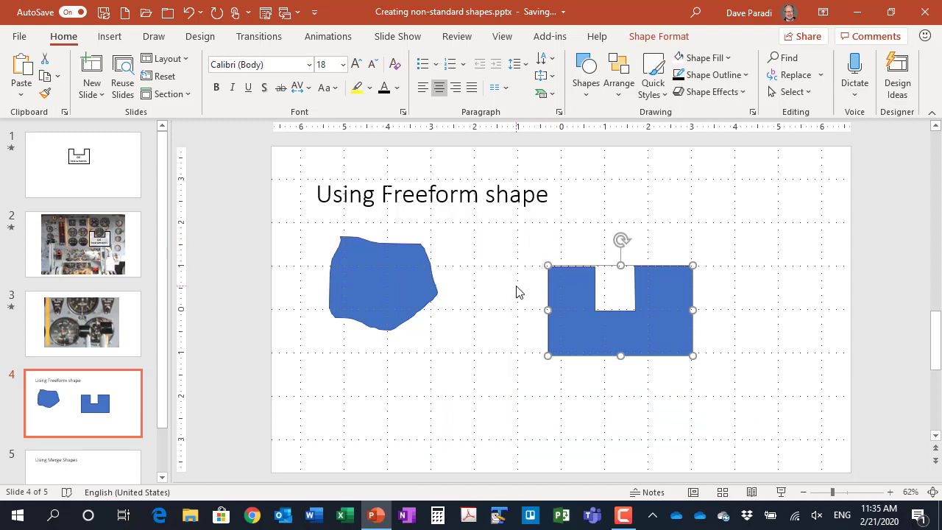
pyautogui.moveTo(527, 302)
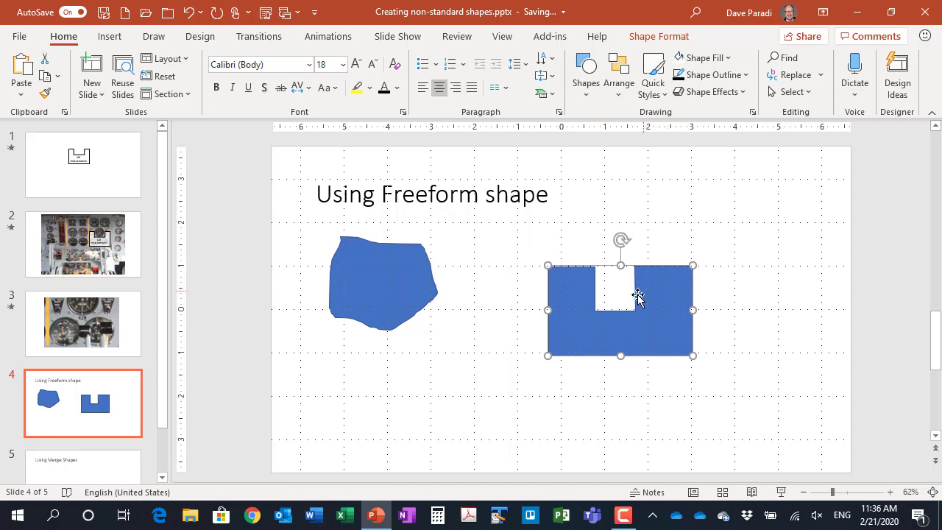
pyautogui.moveTo(577, 294)
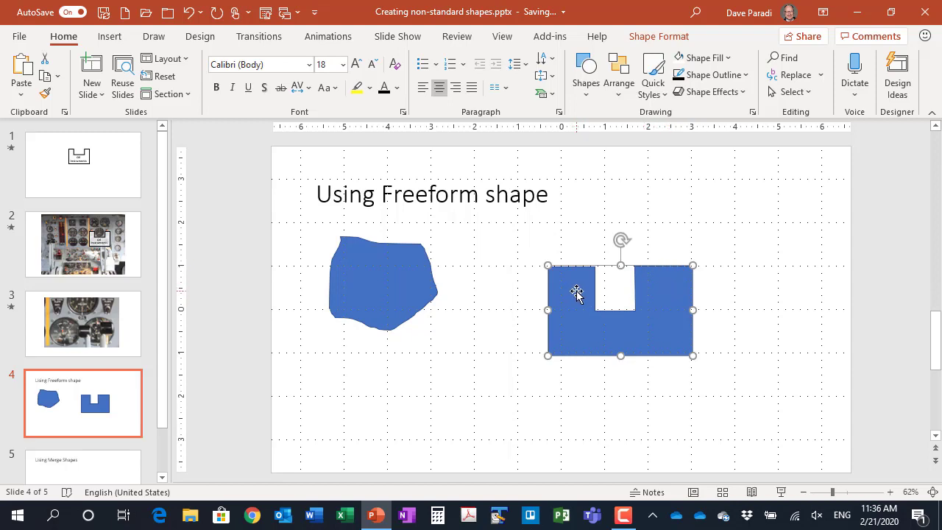
pyautogui.moveTo(522, 297)
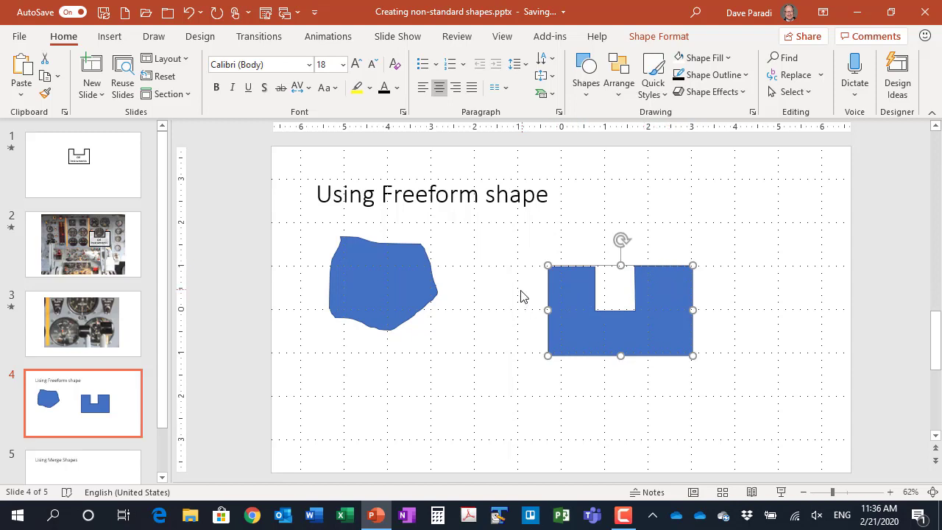
pyautogui.moveTo(541, 355)
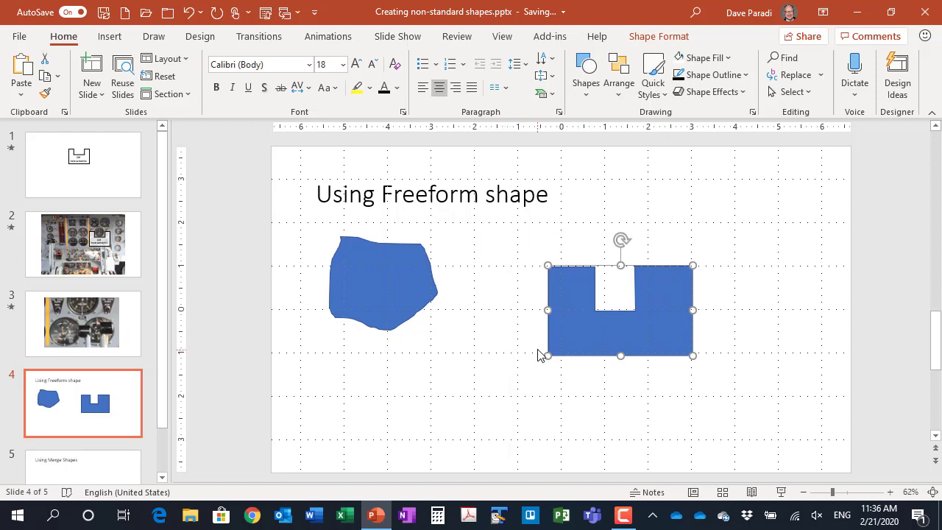
pyautogui.moveTo(527, 278)
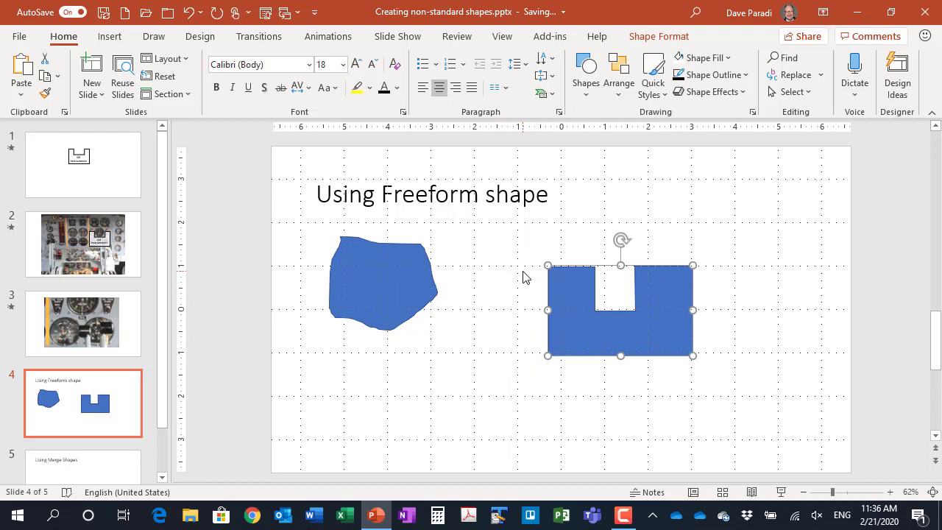
pyautogui.moveTo(546, 234)
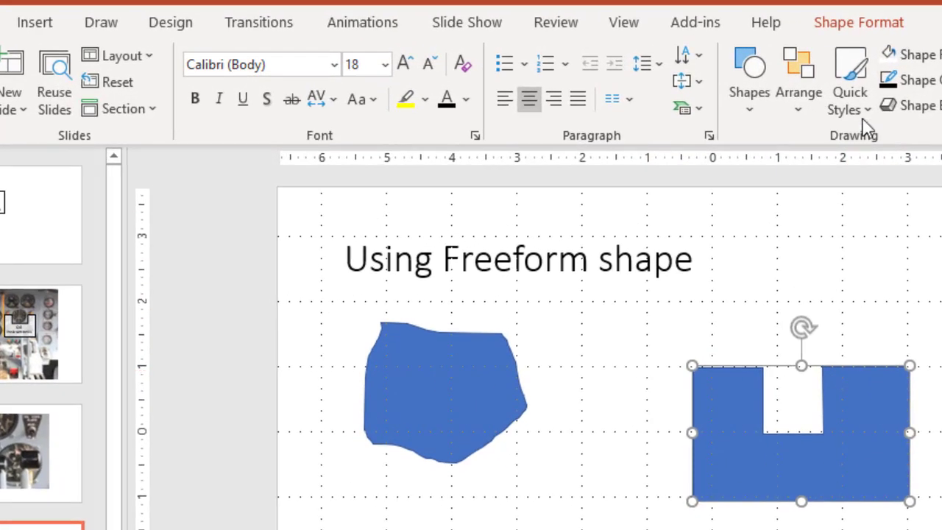
# Step: Enter Edit Points on the notched U-shape and move a point on the notch's bottom edge
pyautogui.click(858, 22)
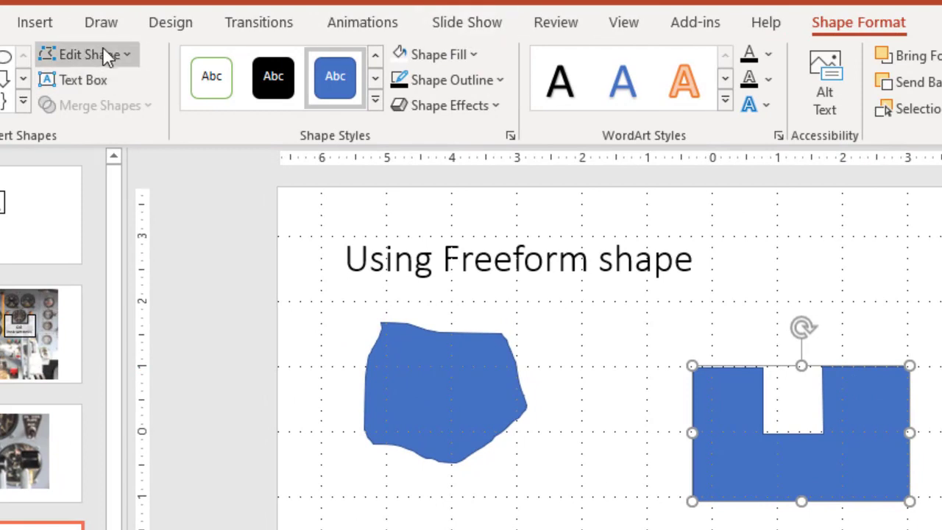
pyautogui.click(85, 53)
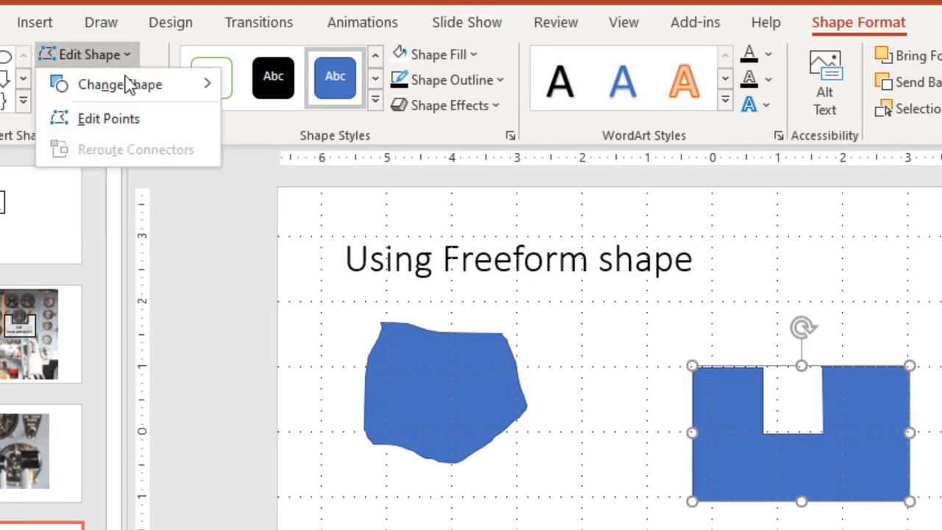
pyautogui.click(109, 118)
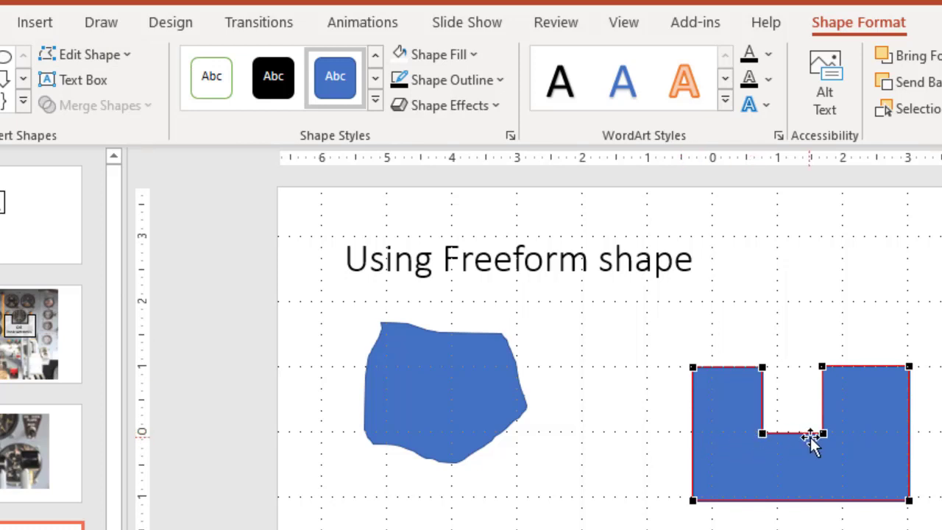
pyautogui.moveTo(733, 523)
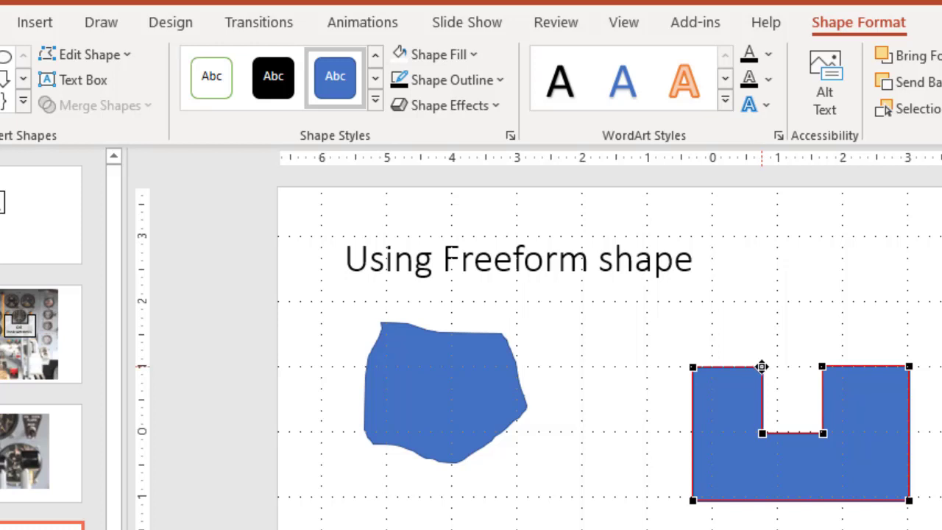
pyautogui.moveTo(773, 329)
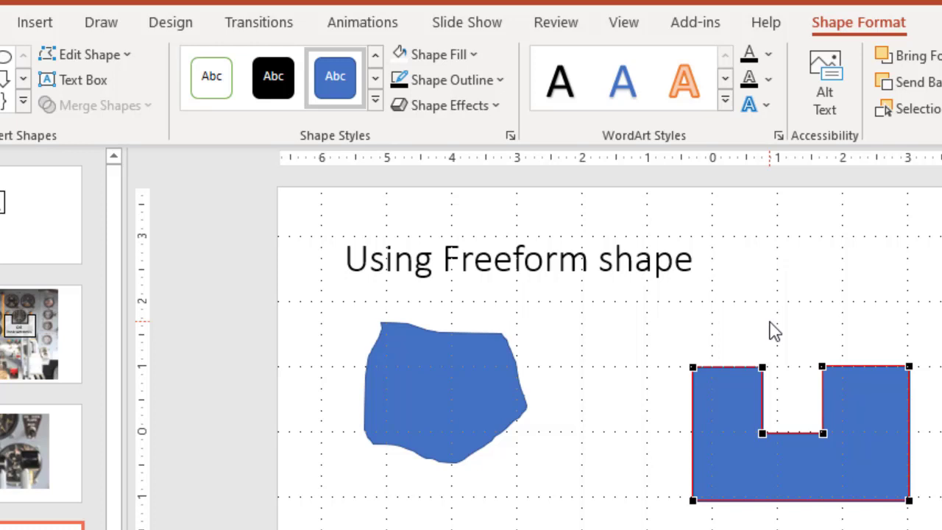
pyautogui.moveTo(832, 435)
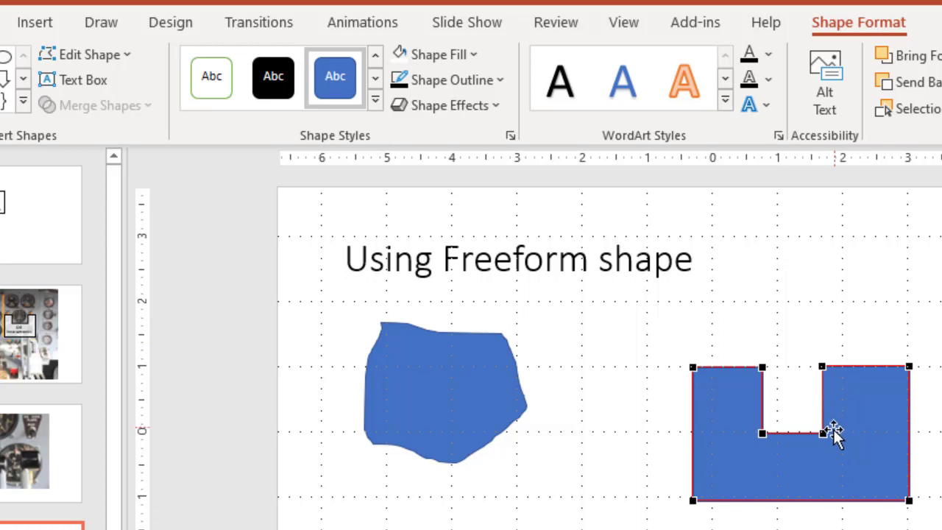
pyautogui.moveTo(827, 433)
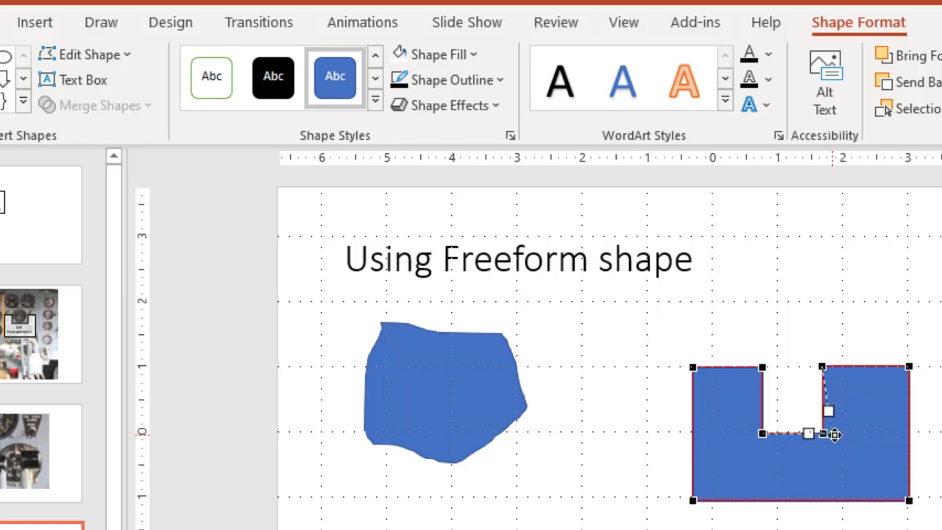
pyautogui.moveTo(827, 410); pyautogui.dragTo(826, 367)
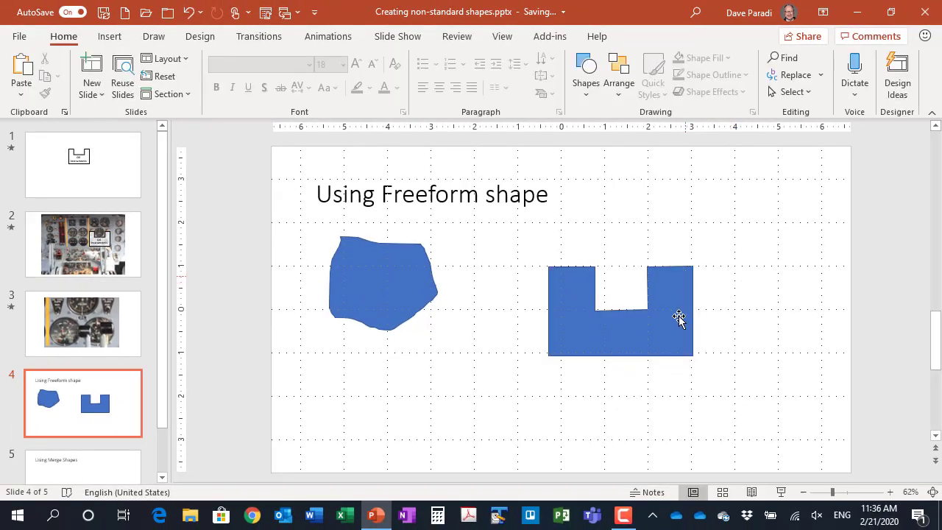
pyautogui.moveTo(589, 287)
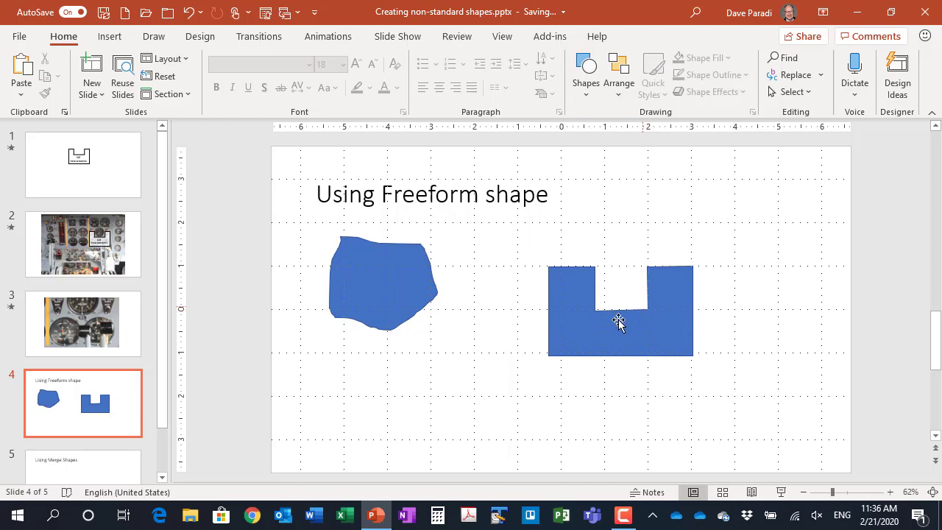
pyautogui.moveTo(594, 336)
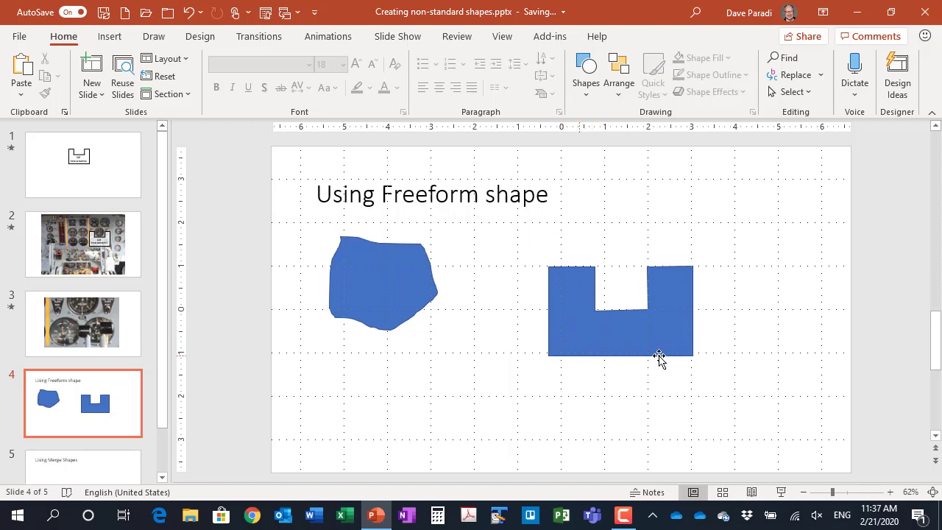
pyautogui.moveTo(670, 309)
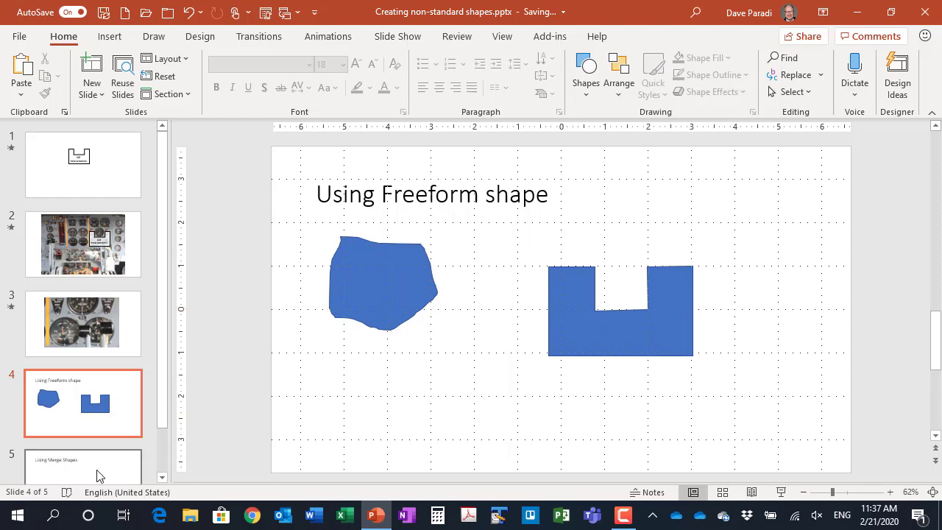
# Step: Go to the Using Merge Shapes slide and switch off the on-screen grid
pyautogui.click(82, 463)
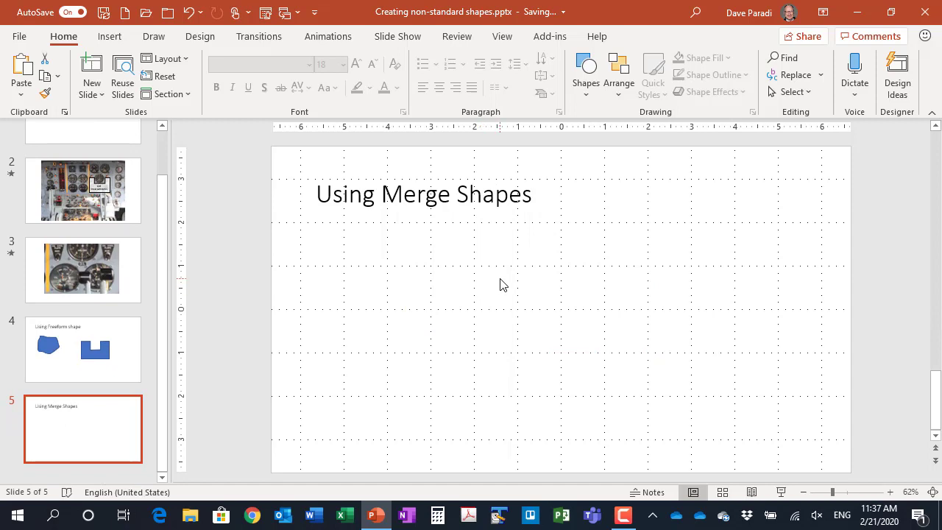
pyautogui.rightClick(503, 285)
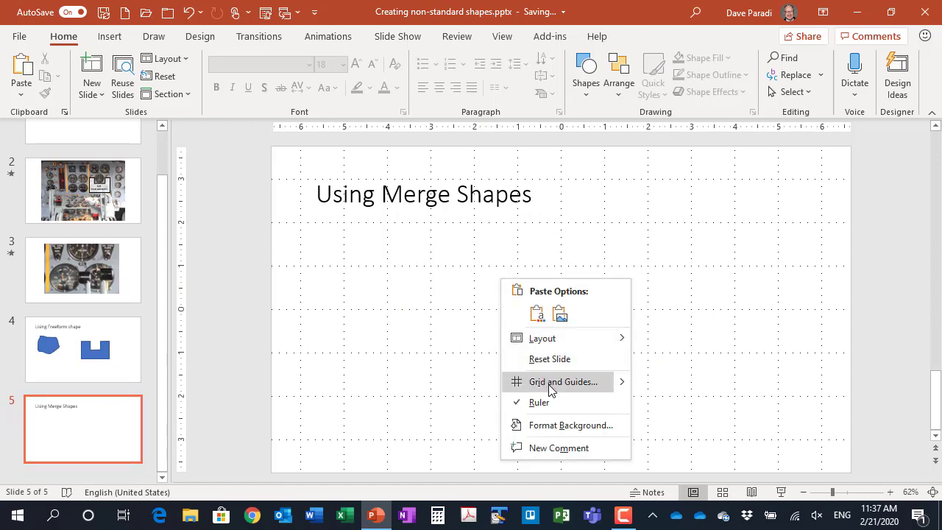
pyautogui.click(563, 381)
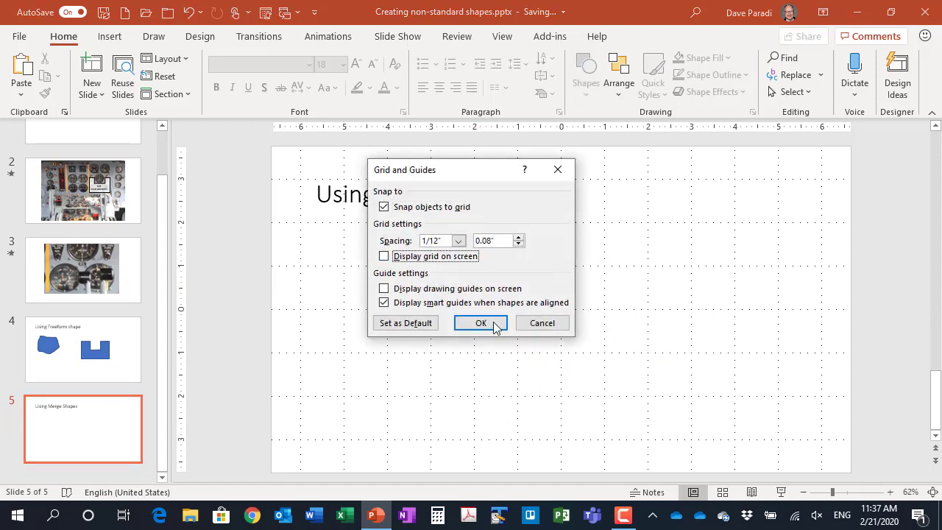
pyautogui.click(480, 322)
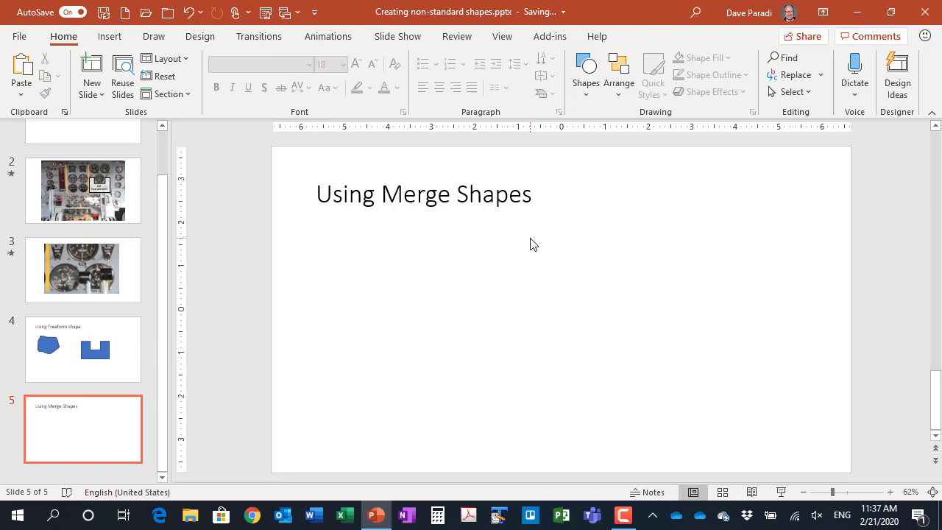
pyautogui.moveTo(100, 150)
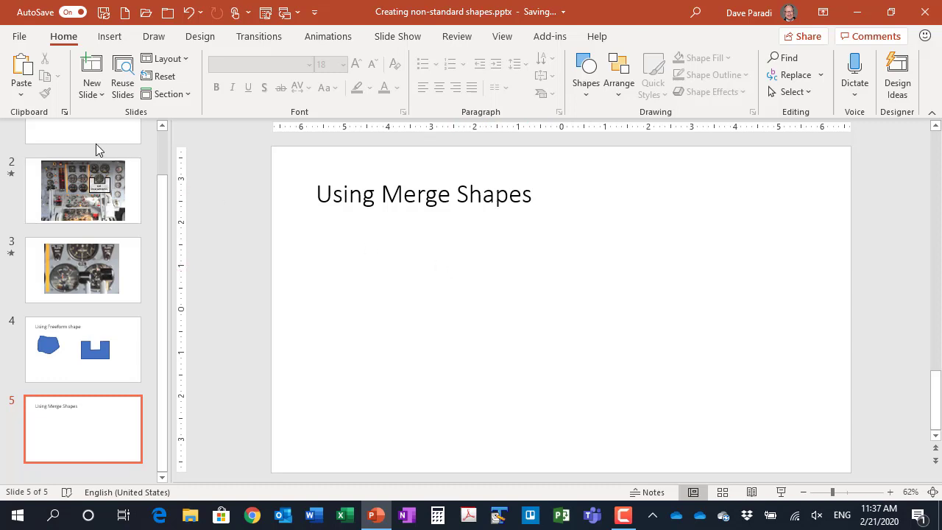
# Step: Draw a wide blue rectangle below the slide title
pyautogui.click(82, 165)
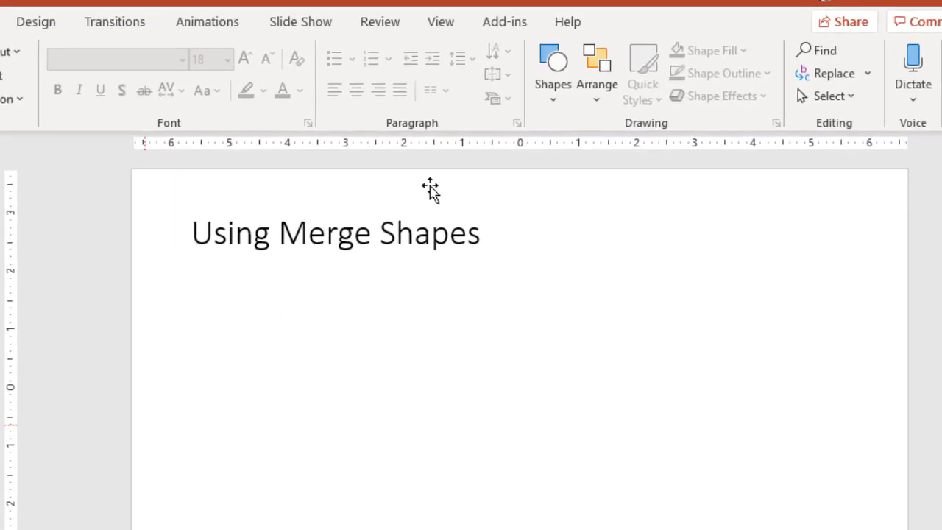
pyautogui.click(553, 70)
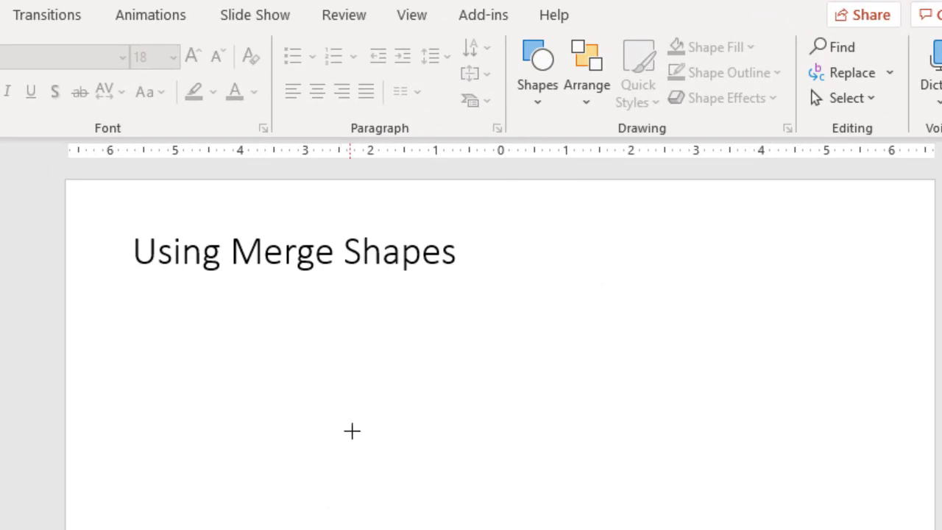
pyautogui.moveTo(353, 433); pyautogui.dragTo(468, 483)
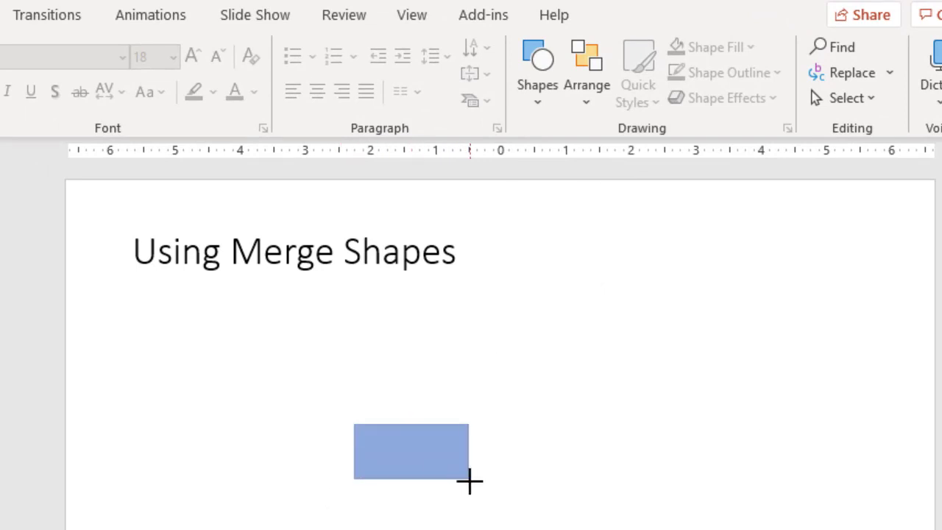
# Step: Draw a tall narrow rectangle abutting the wide rectangle's right end, bottoms aligned
pyautogui.click(411, 452)
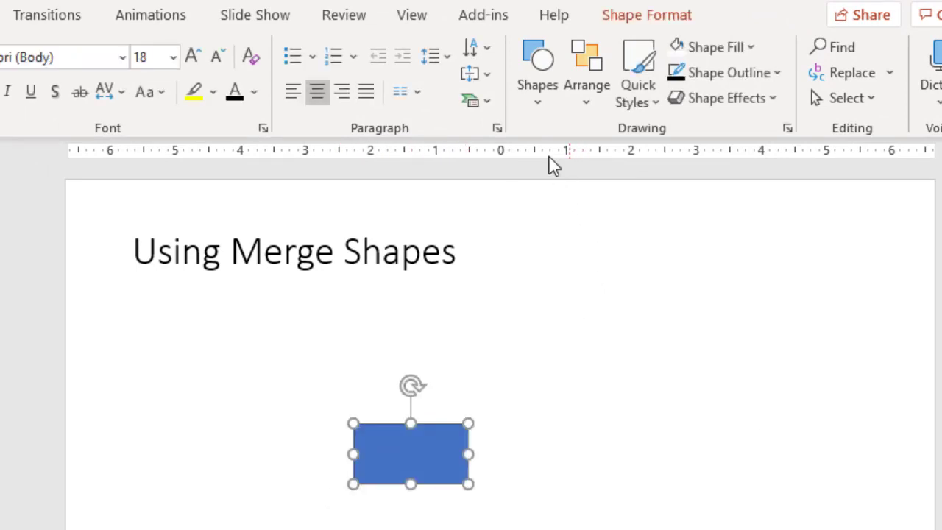
pyautogui.click(538, 66)
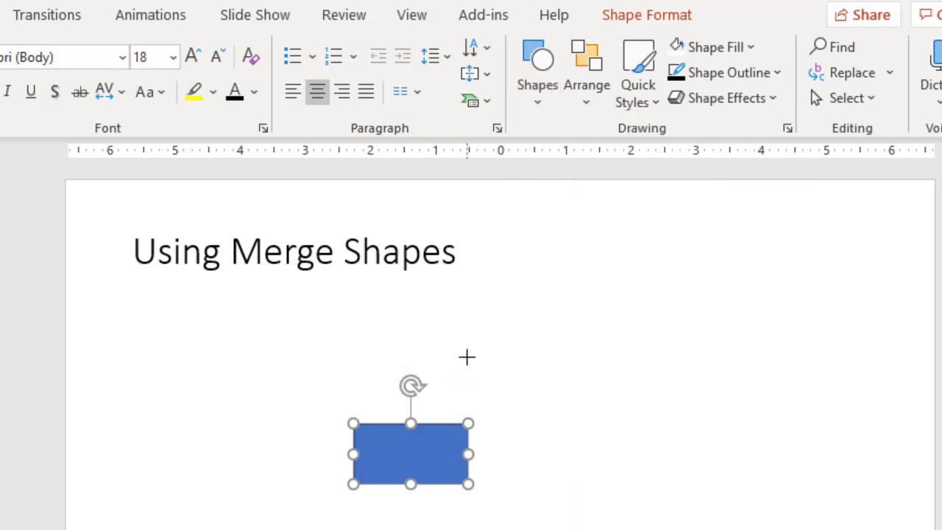
pyautogui.moveTo(474, 362)
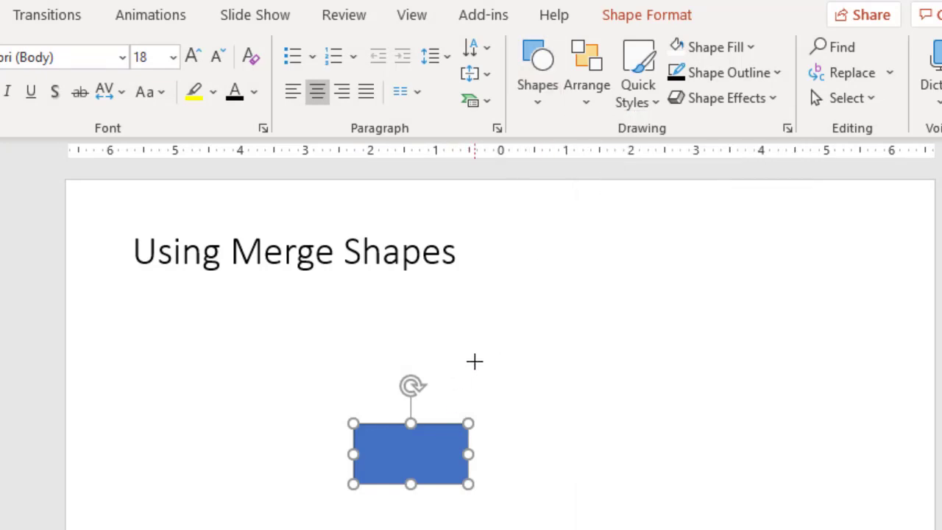
pyautogui.moveTo(474, 362); pyautogui.dragTo(480, 483)
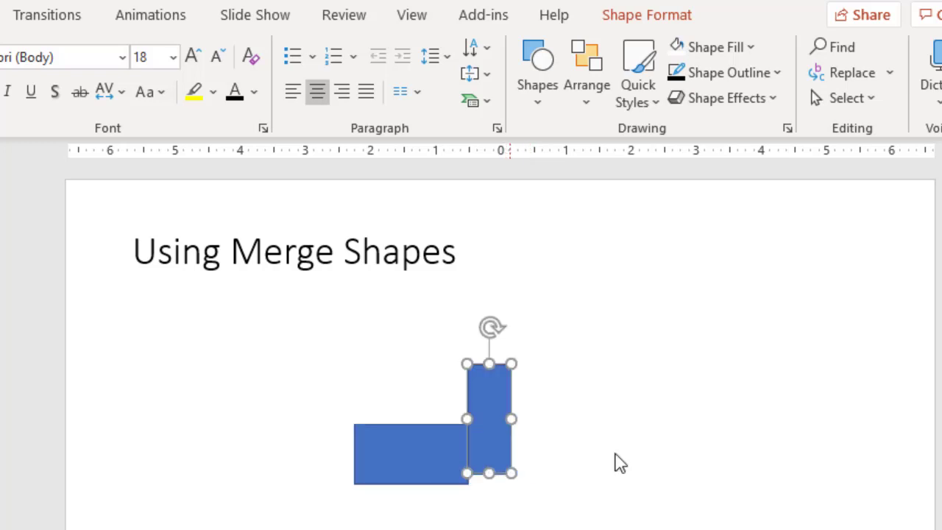
pyautogui.moveTo(582, 421)
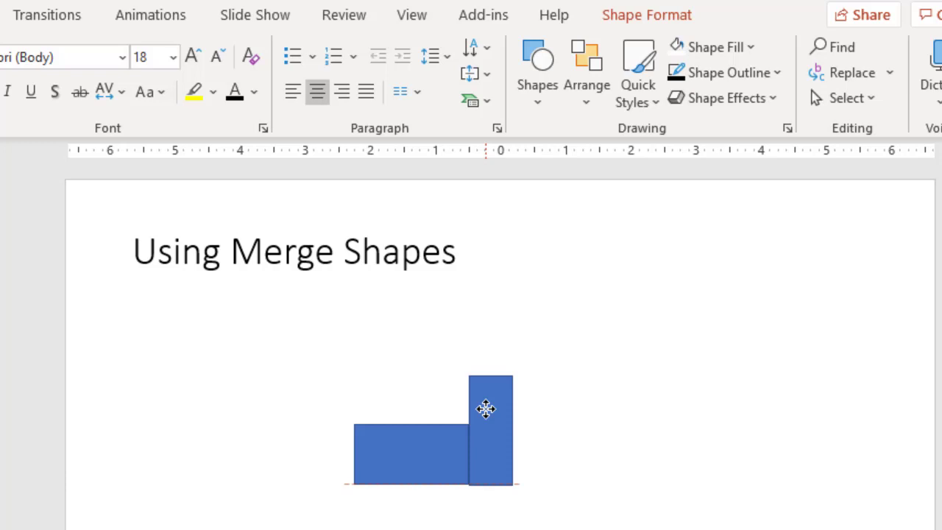
pyautogui.click(492, 409)
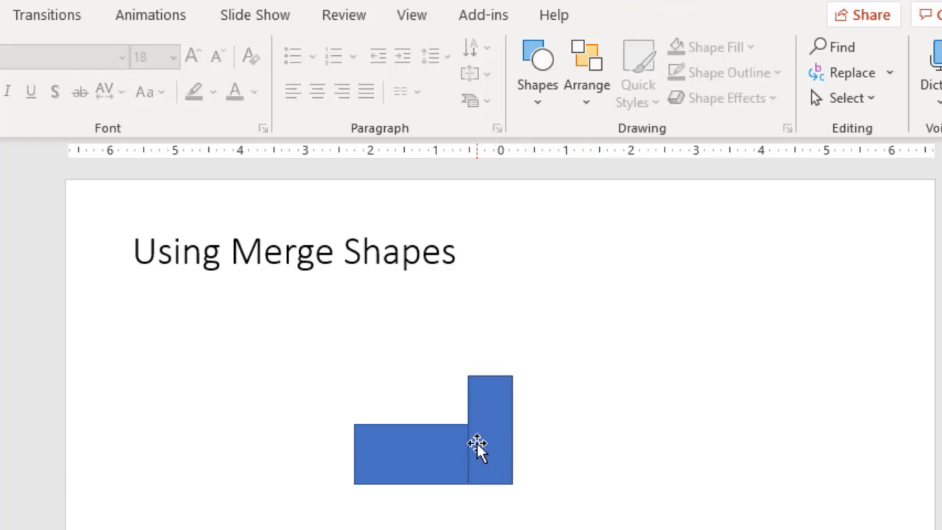
pyautogui.moveTo(479, 430)
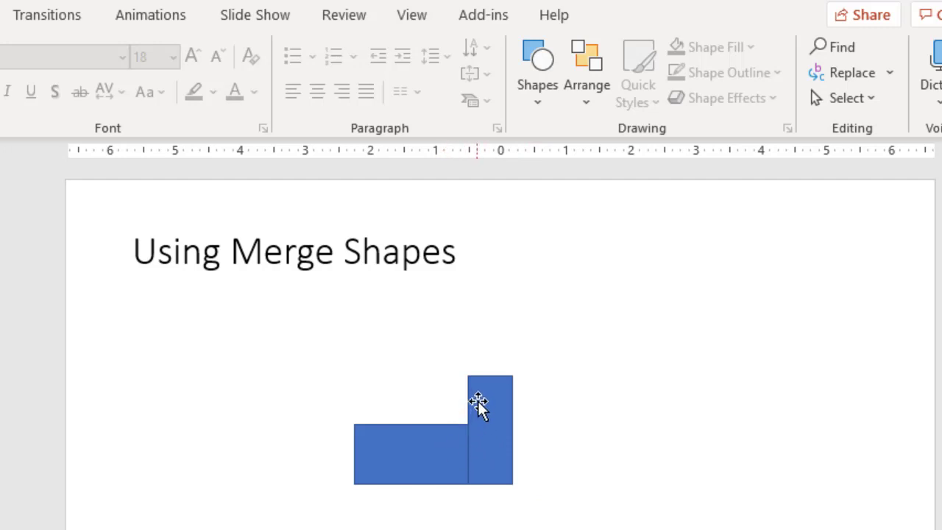
pyautogui.moveTo(424, 449)
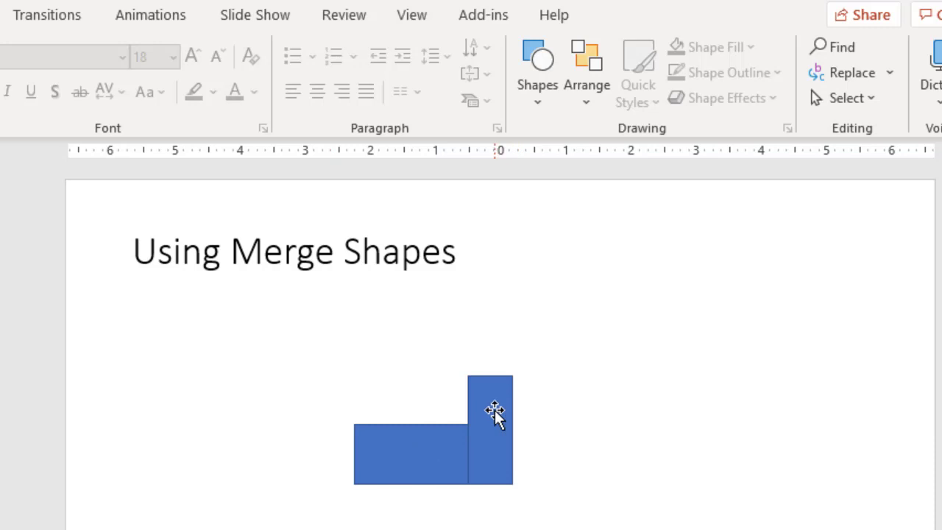
# Step: Ctrl-drag a copy of the tall rectangle to the wide rectangle's left end
pyautogui.click(489, 409)
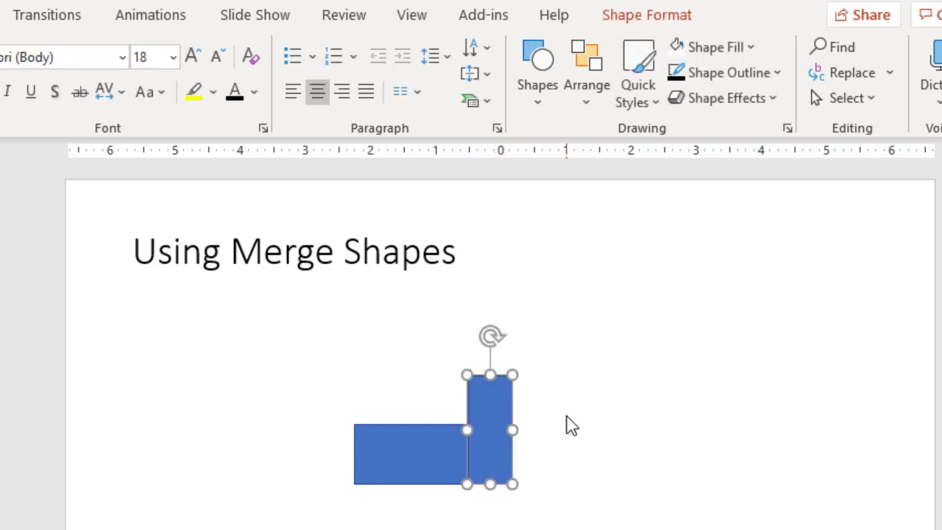
pyautogui.press('ctrl')
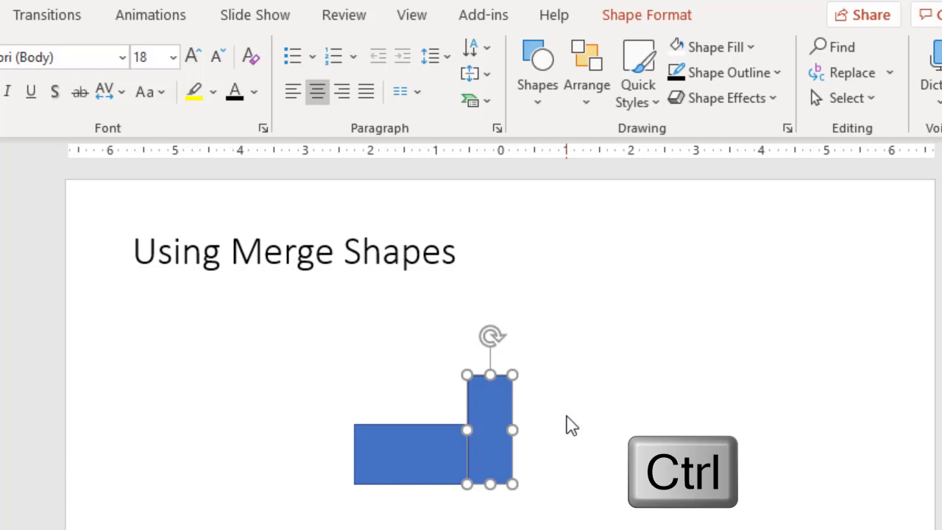
pyautogui.moveTo(552, 425)
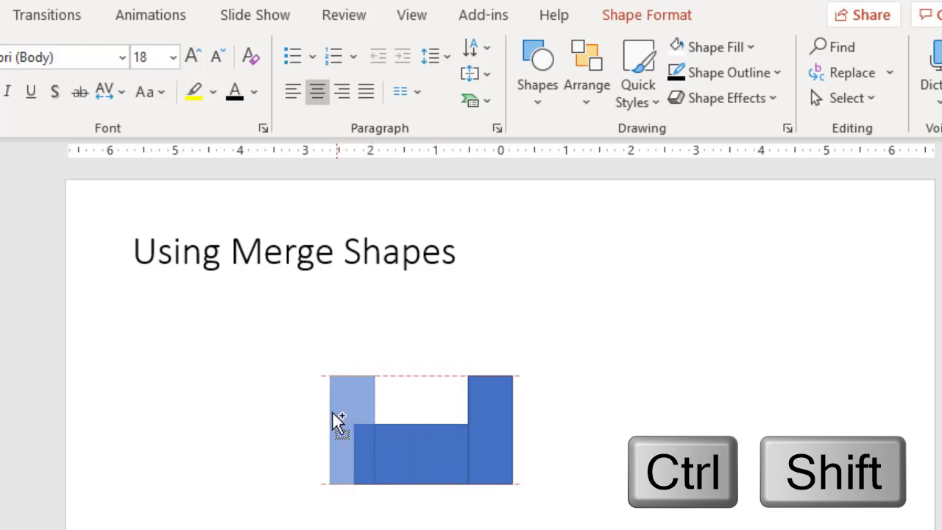
pyautogui.moveTo(339, 424); pyautogui.dragTo(322, 424)
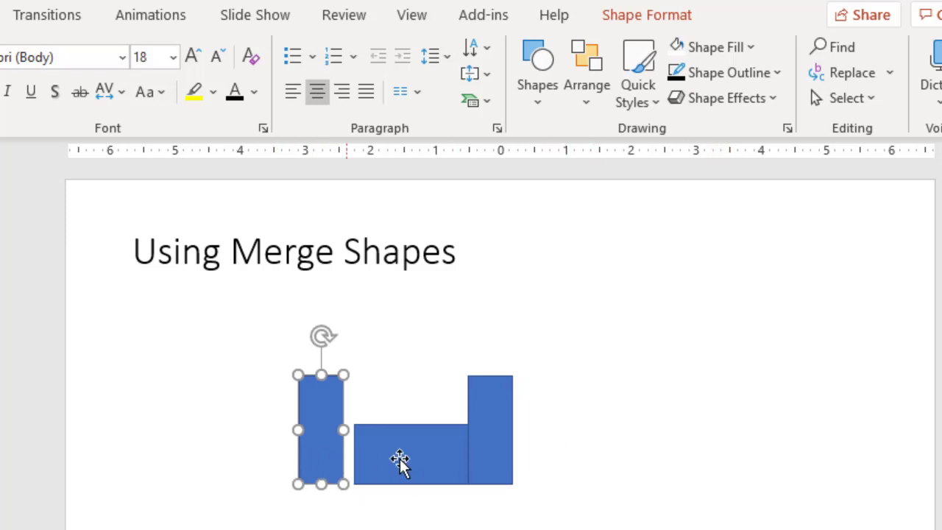
pyautogui.moveTo(498, 456)
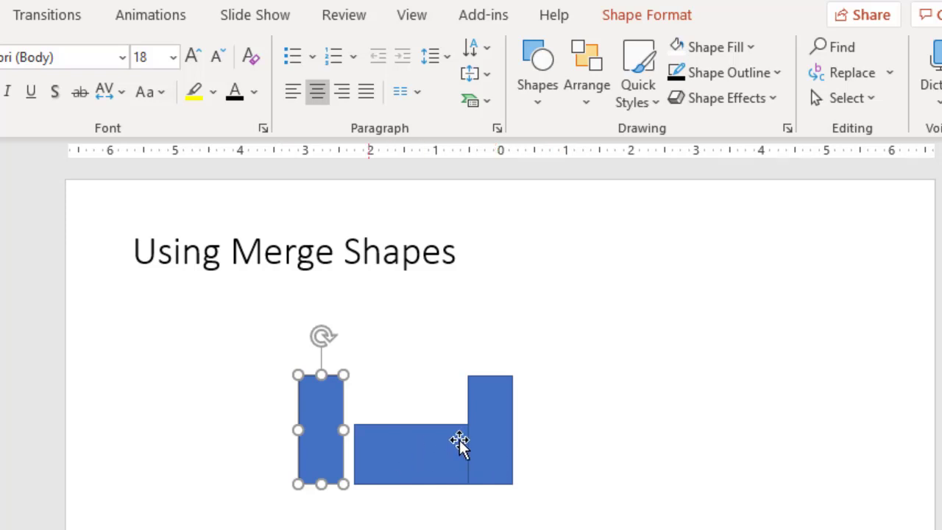
pyautogui.moveTo(321, 424)
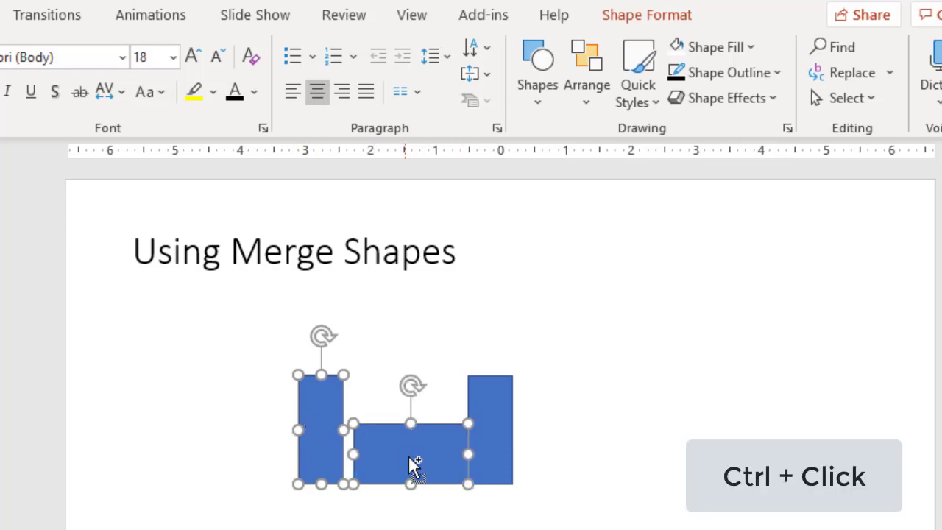
# Step: Select all three rectangles at once with a selection box
pyautogui.click(488, 430)
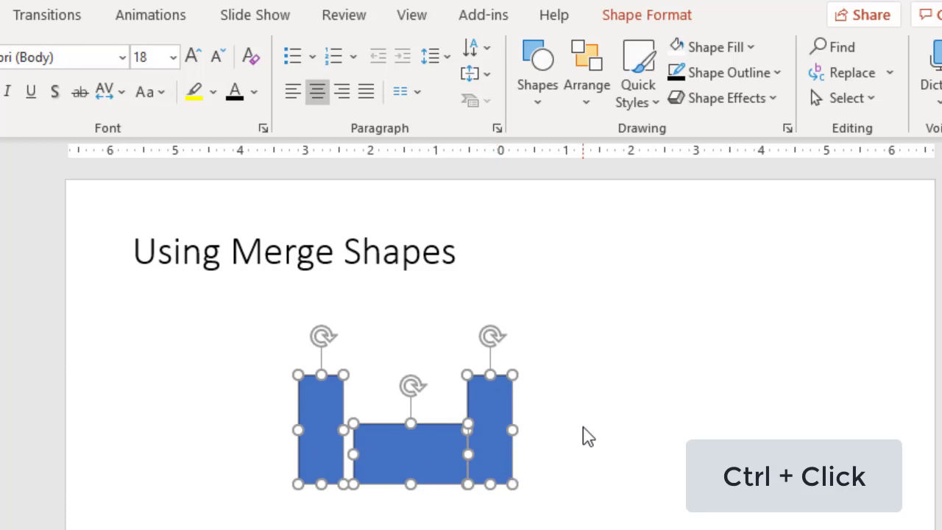
pyautogui.click(262, 353)
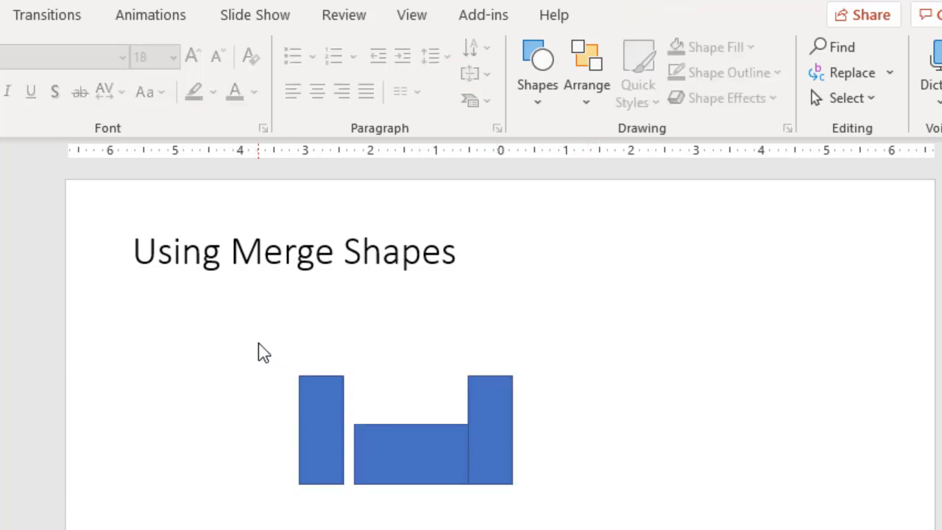
pyautogui.moveTo(264, 351); pyautogui.dragTo(548, 523)
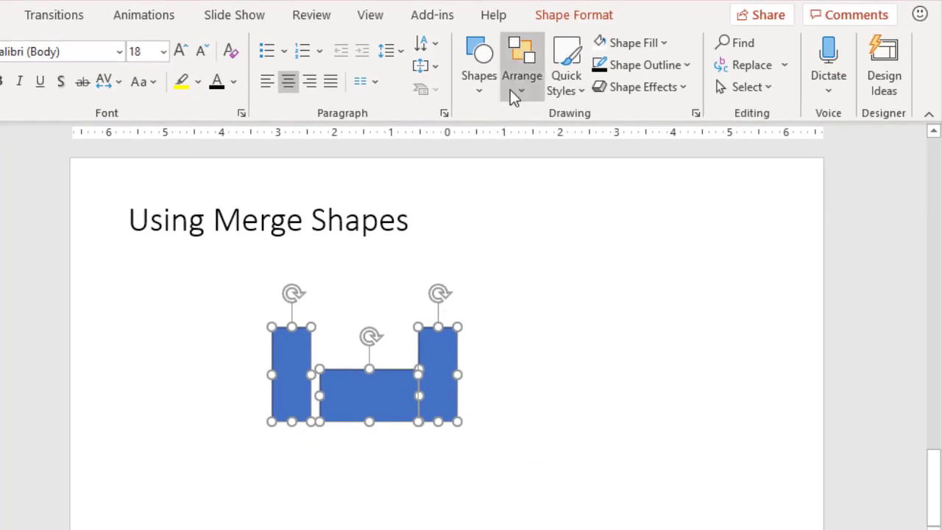
pyautogui.click(521, 66)
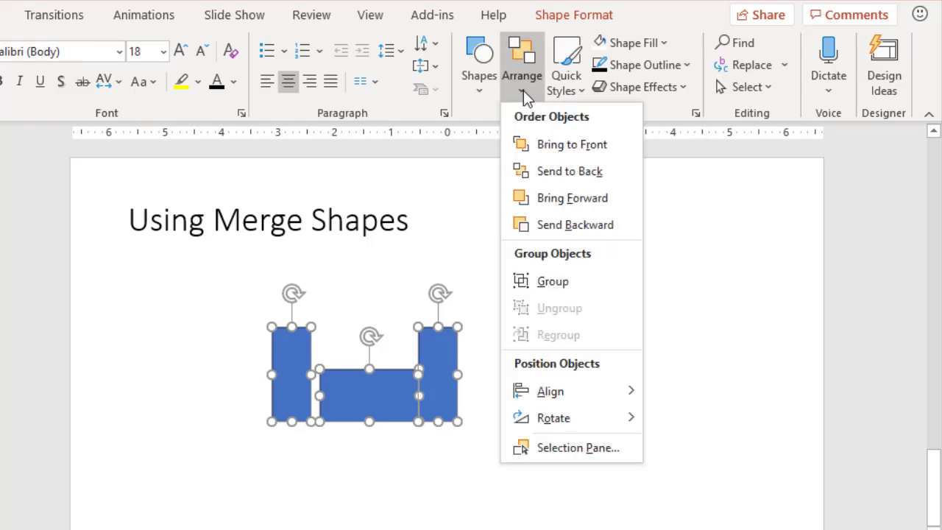
pyautogui.moveTo(577, 18)
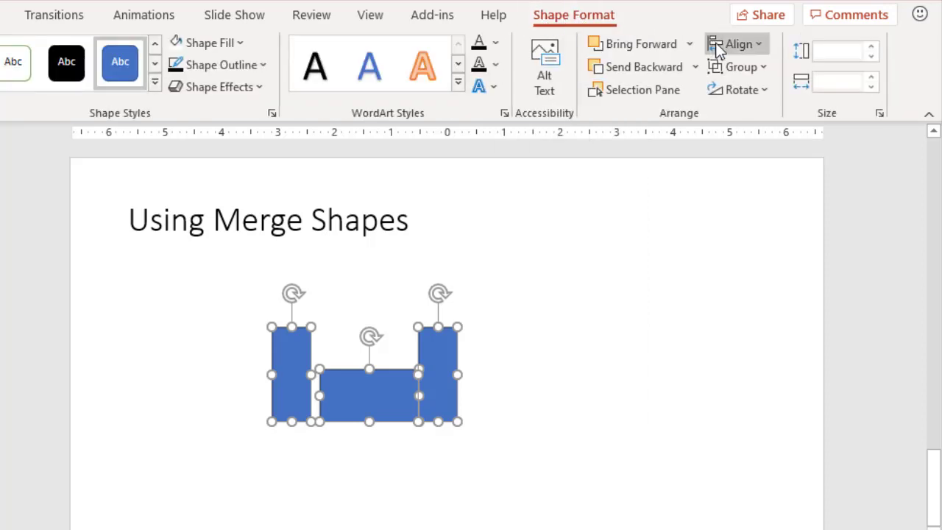
pyautogui.click(739, 44)
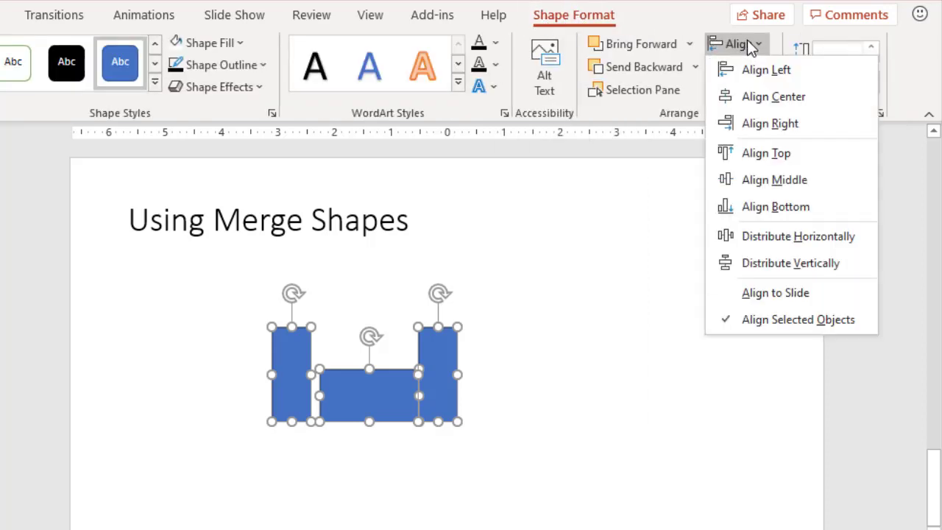
pyautogui.moveTo(775, 206)
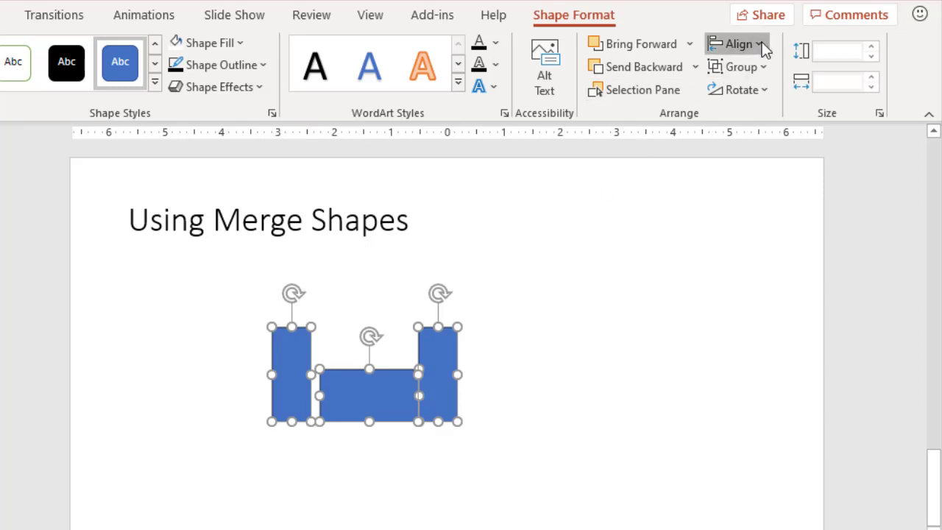
pyautogui.click(736, 45)
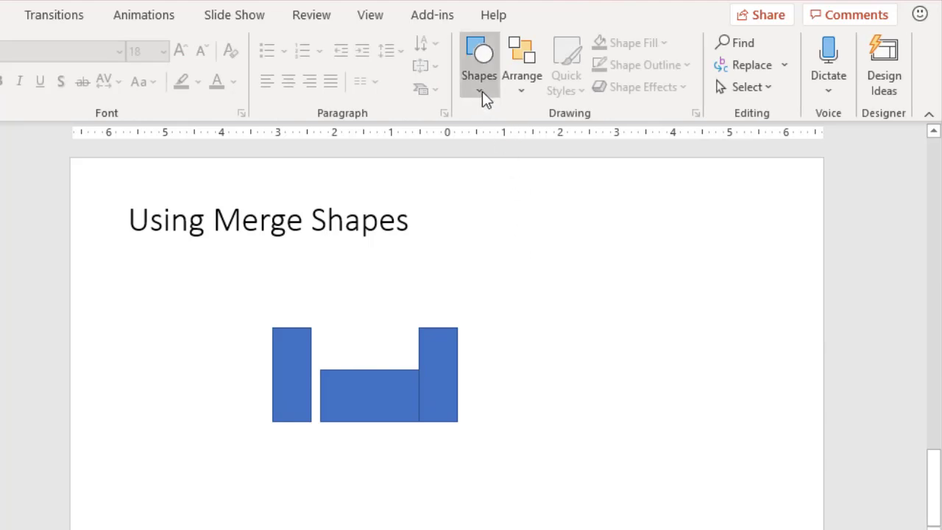
# Step: Draw a Shift-constrained vertical line to the left of the rectangles
pyautogui.click(480, 62)
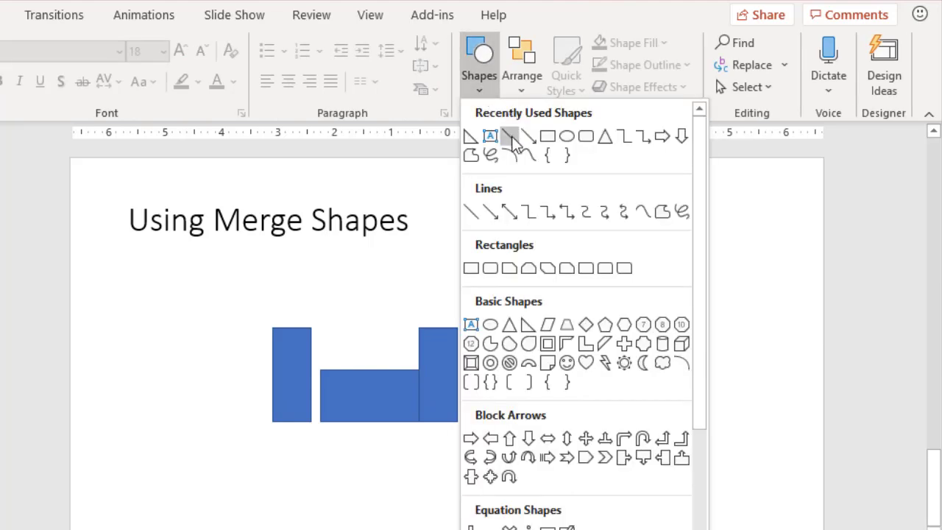
pyautogui.moveTo(471, 212)
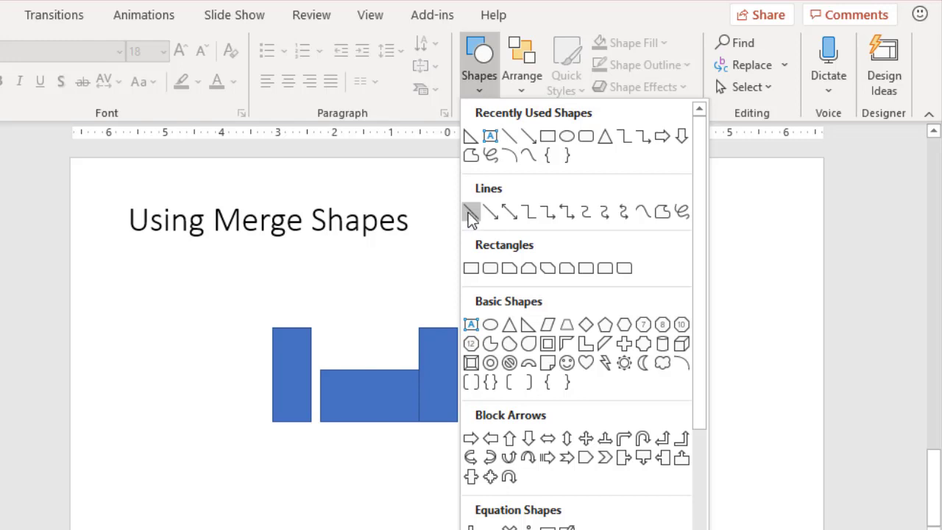
pyautogui.click(471, 212)
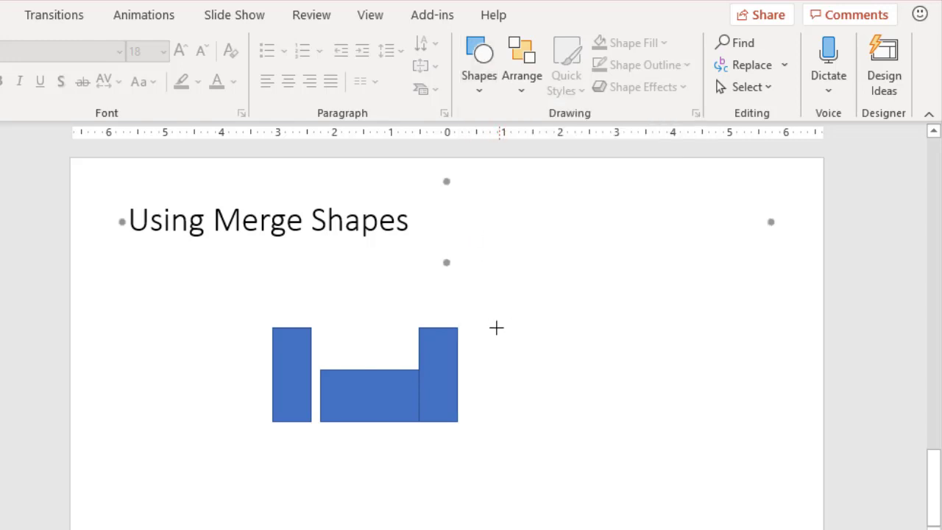
pyautogui.moveTo(230, 315)
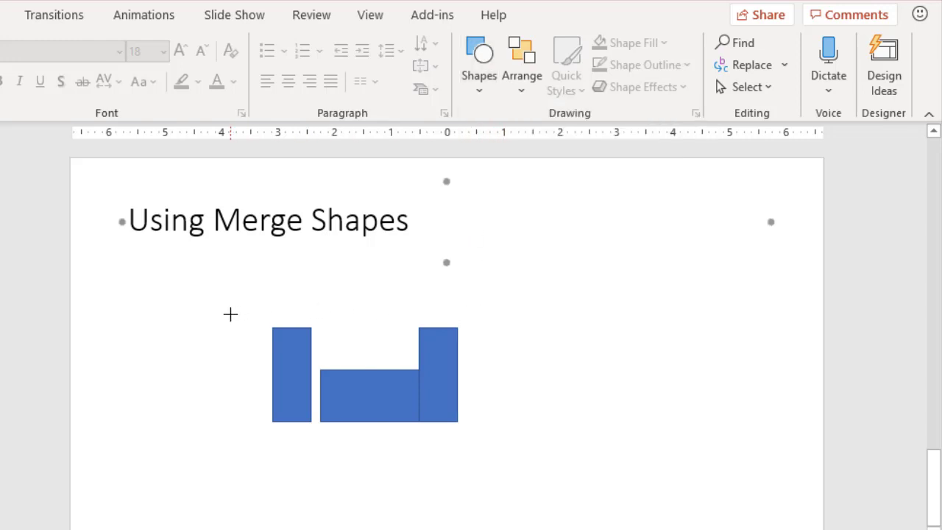
pyautogui.press('shift')
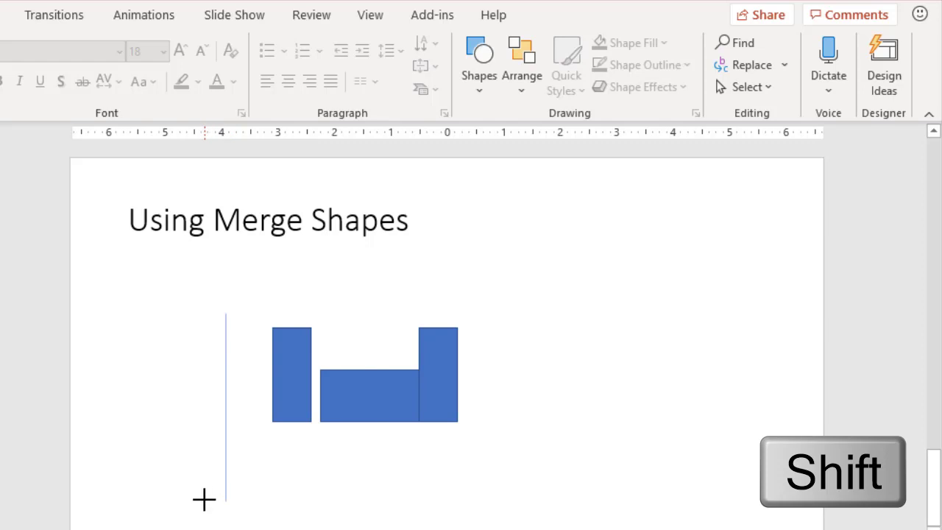
pyautogui.moveTo(226, 312); pyautogui.dragTo(226, 502)
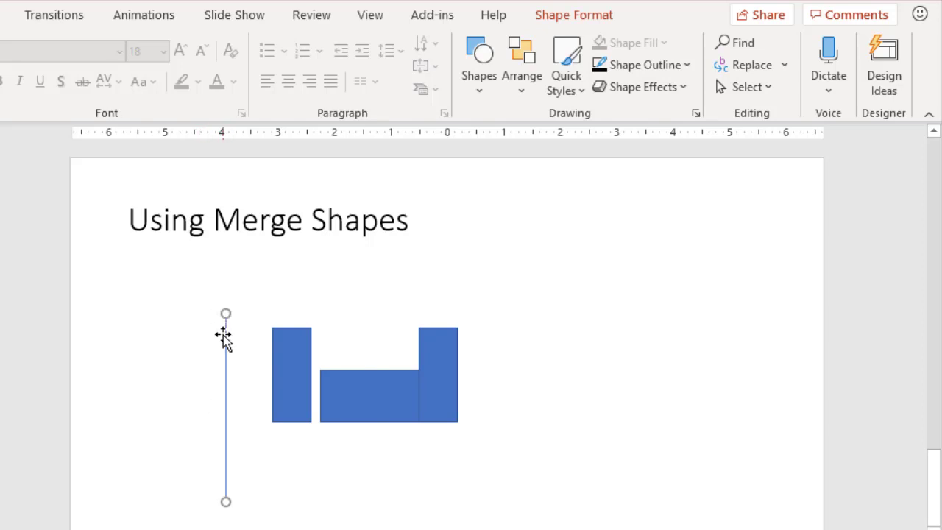
# Step: Use the line as a reference and align the left rectangle's right edge to it
pyautogui.moveTo(226, 338); pyautogui.dragTo(338, 302)
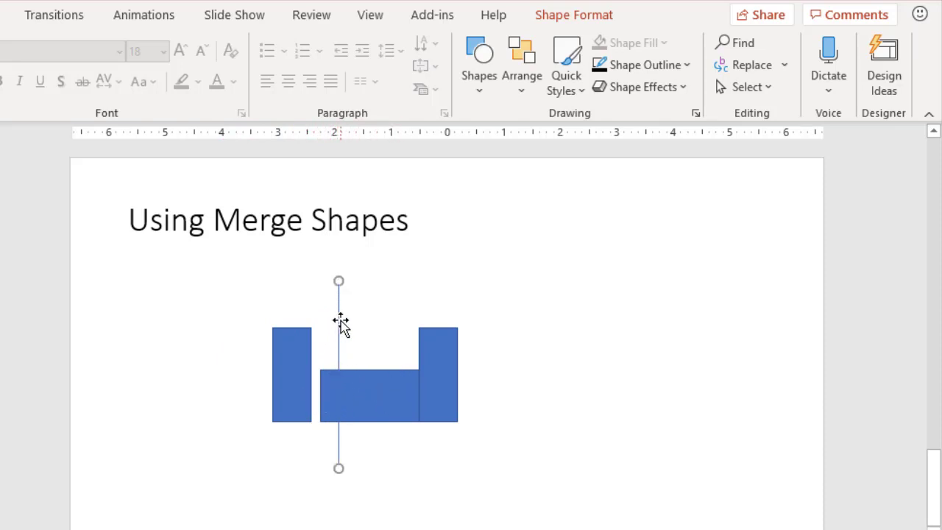
pyautogui.moveTo(325, 386)
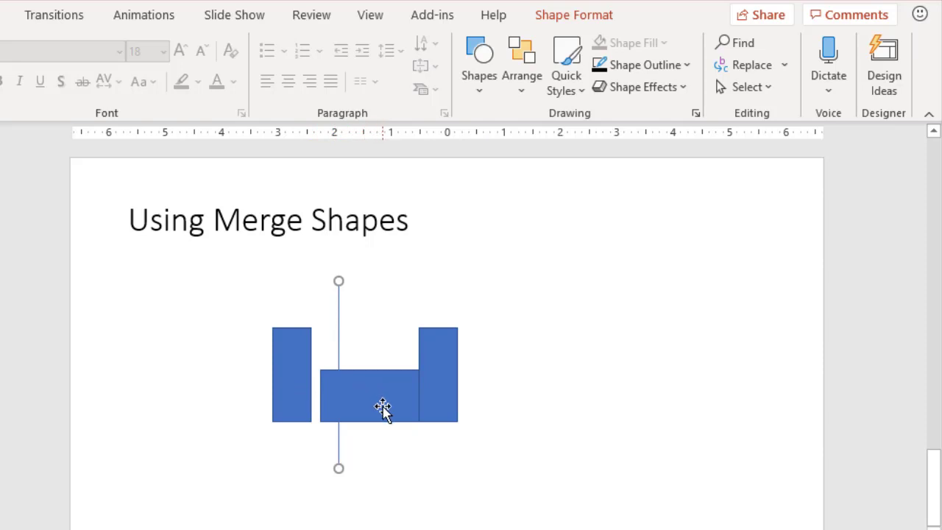
pyautogui.click(382, 407)
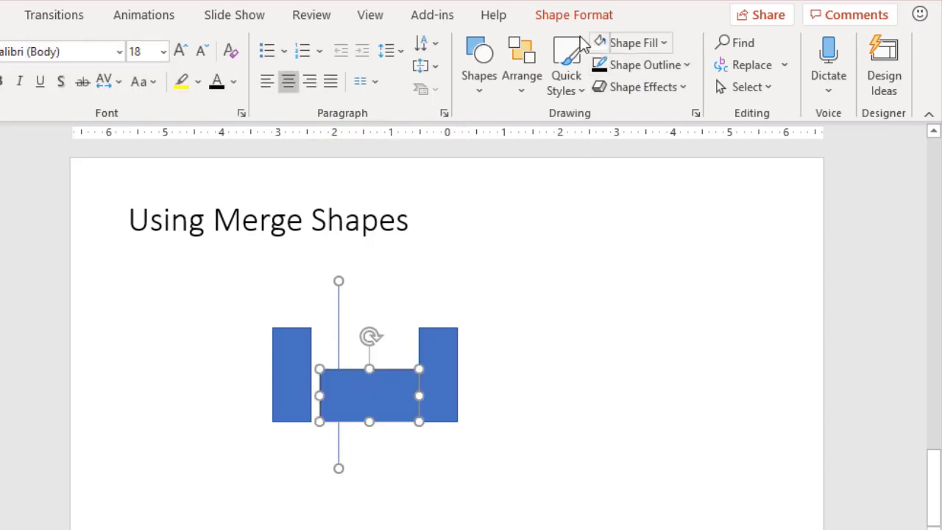
pyautogui.click(737, 44)
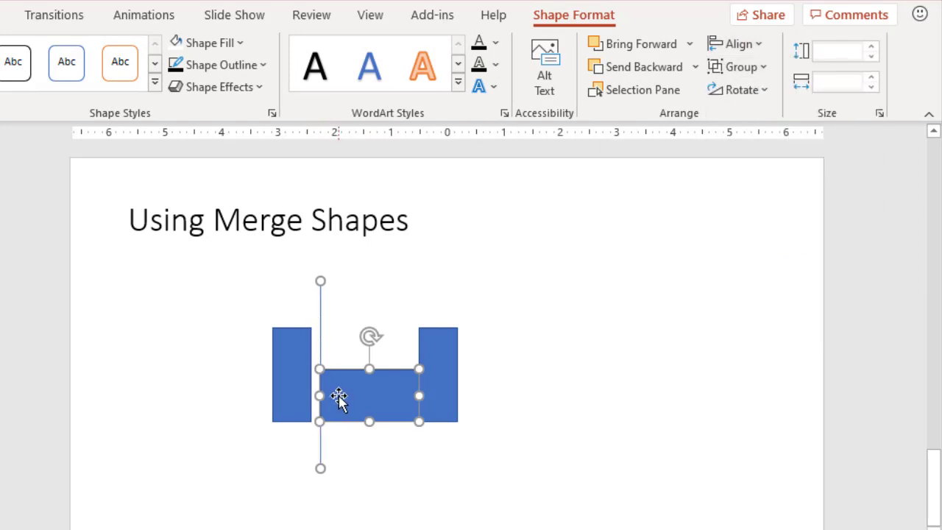
pyautogui.click(361, 449)
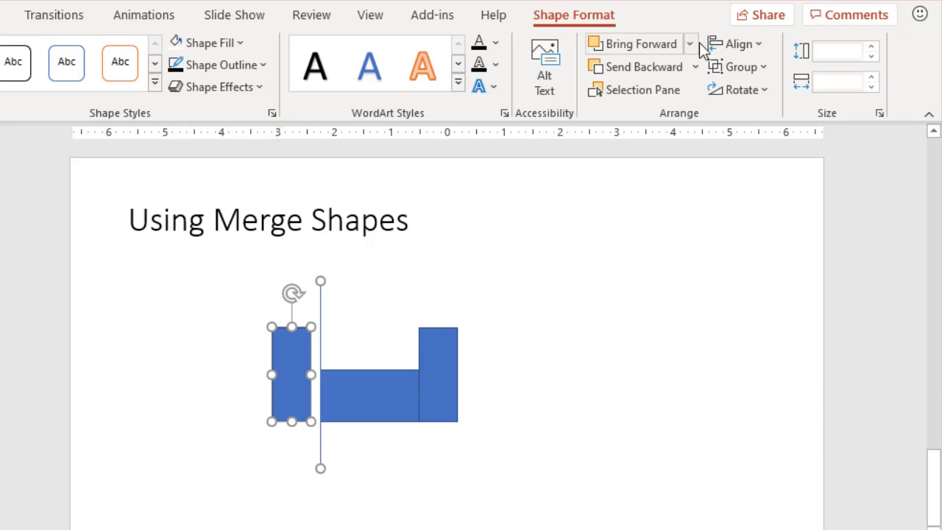
pyautogui.click(736, 44)
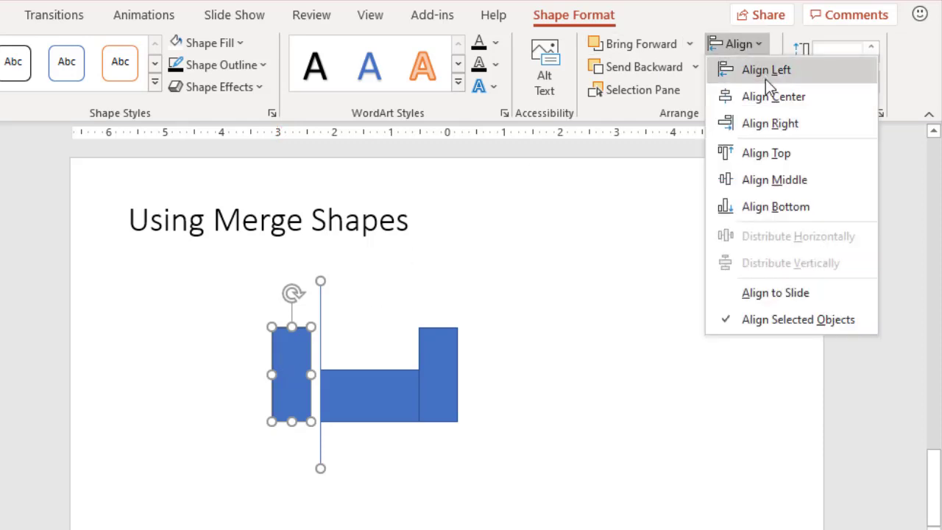
pyautogui.moveTo(768, 124)
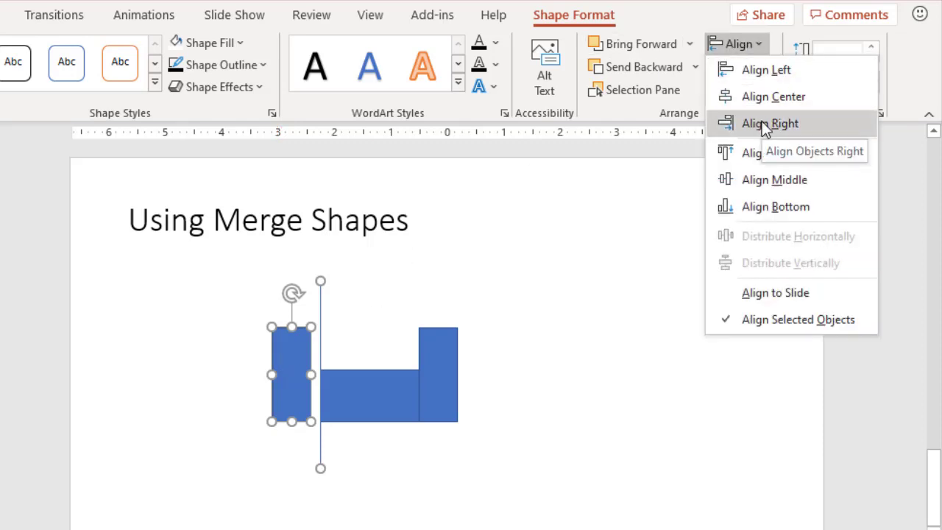
pyautogui.click(770, 124)
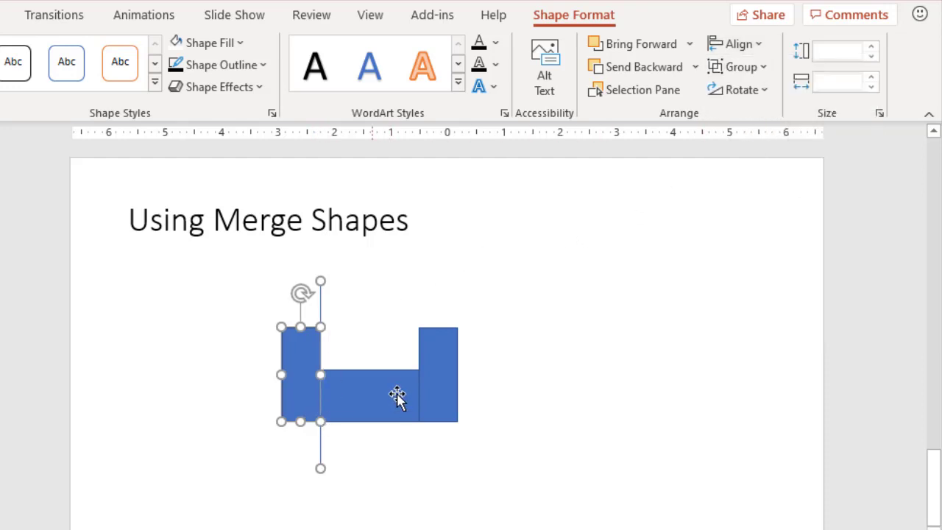
pyautogui.moveTo(302, 380)
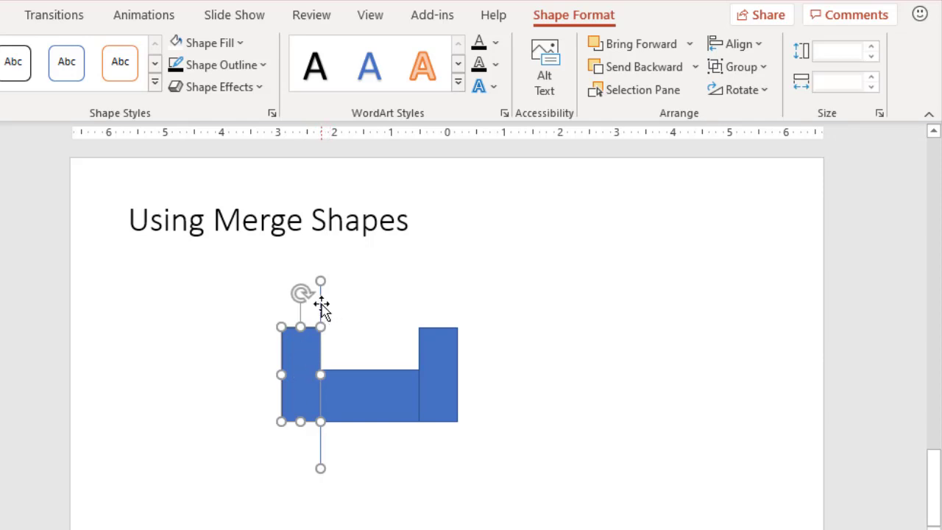
# Step: Pull the left tall rectangle away from the bar and reposition it as the U's left upright
pyautogui.moveTo(300, 376); pyautogui.dragTo(131, 376)
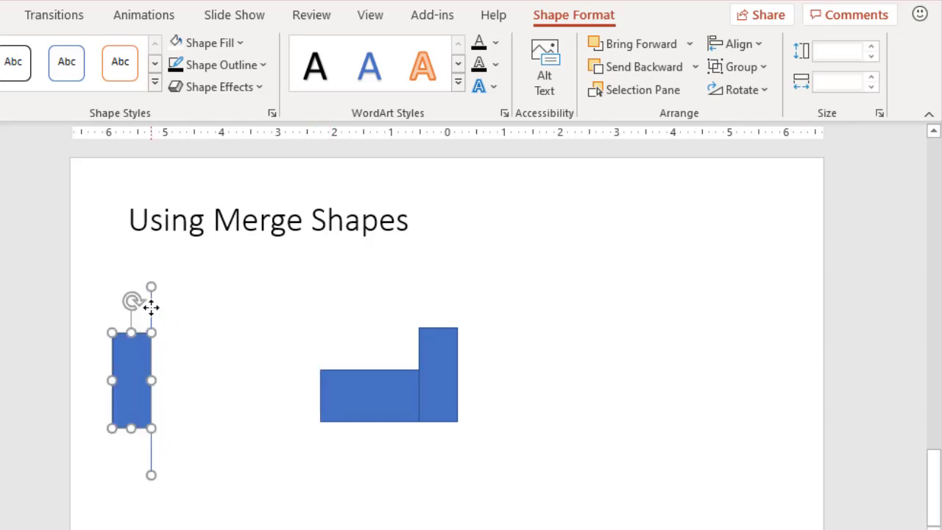
pyautogui.moveTo(131, 379); pyautogui.dragTo(300, 375)
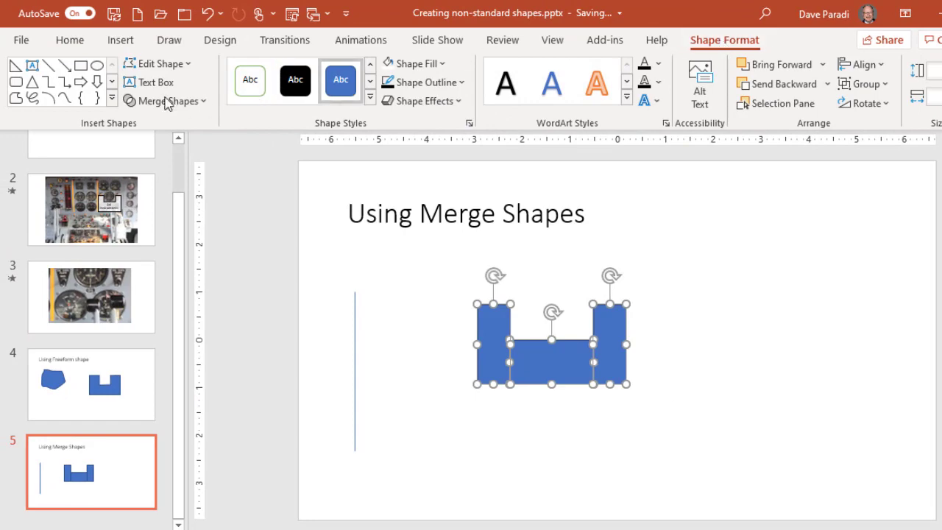
# Step: Union the three selected rectangles into one U-shaped shape via Merge Shapes
pyautogui.click(167, 100)
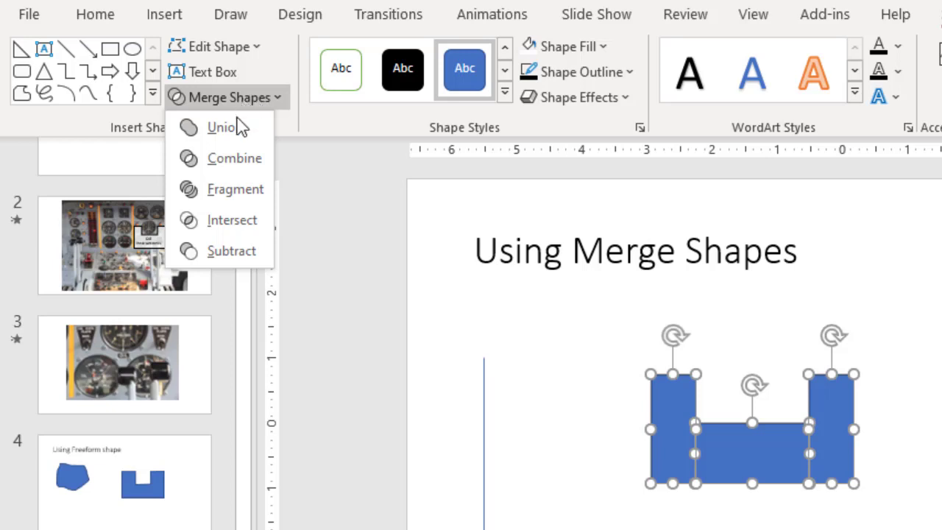
pyautogui.click(223, 127)
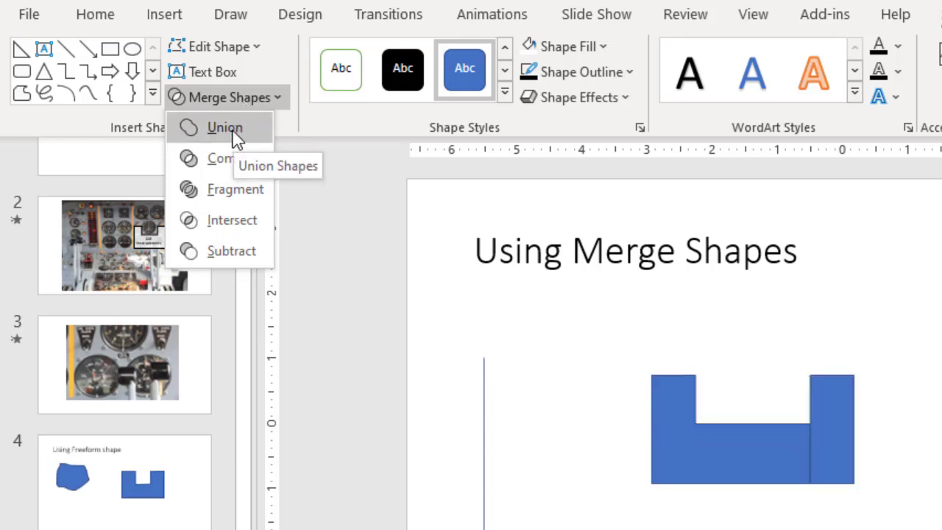
pyautogui.moveTo(232, 133)
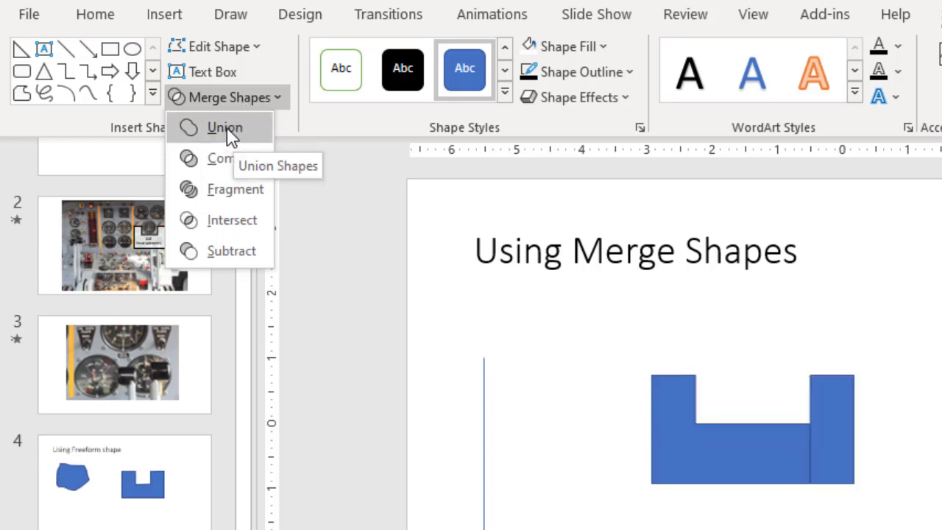
pyautogui.click(224, 126)
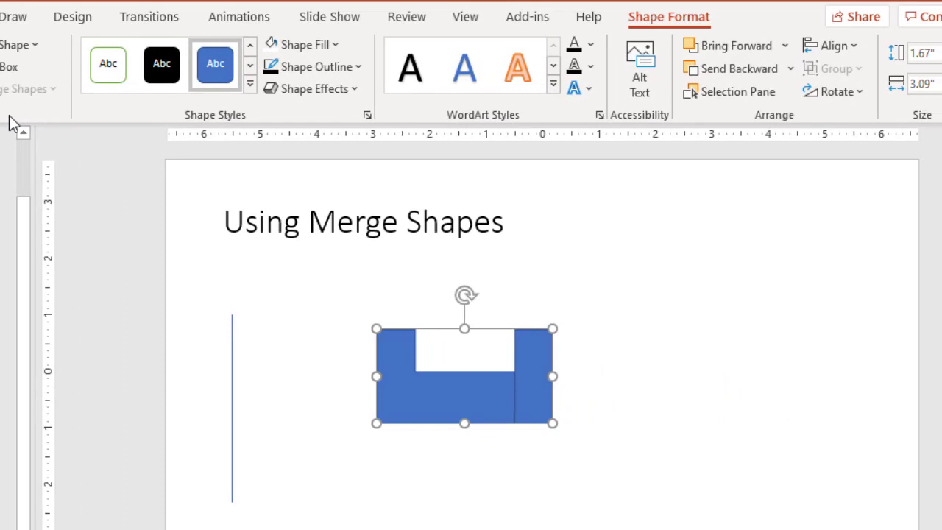
pyautogui.moveTo(546, 341)
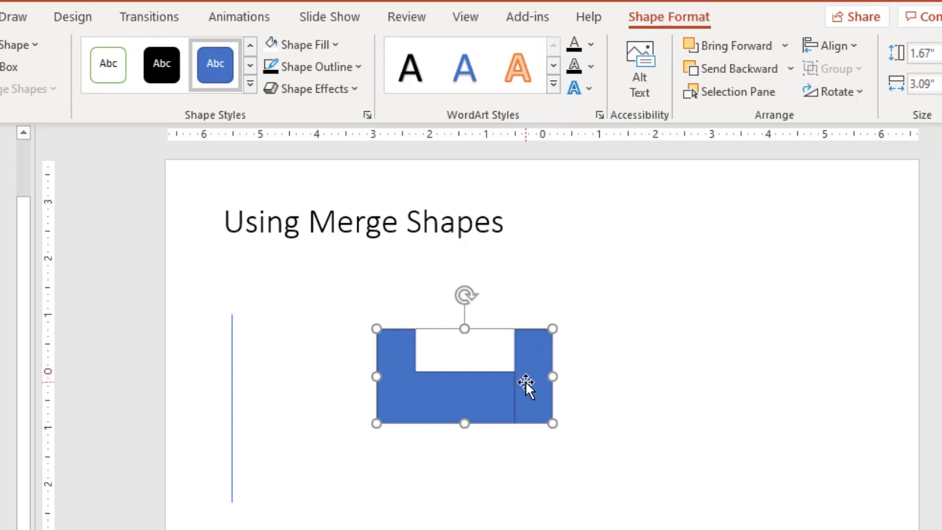
pyautogui.moveTo(524, 397)
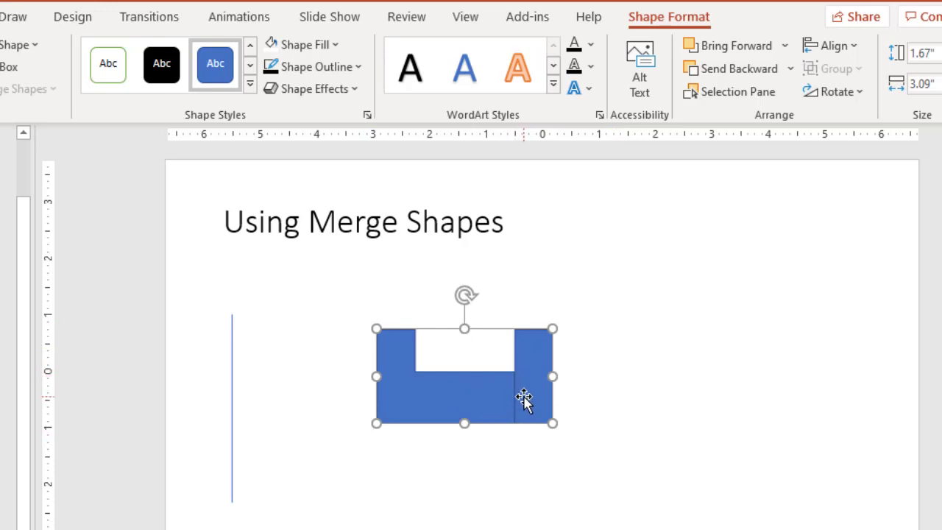
pyautogui.moveTo(531, 379)
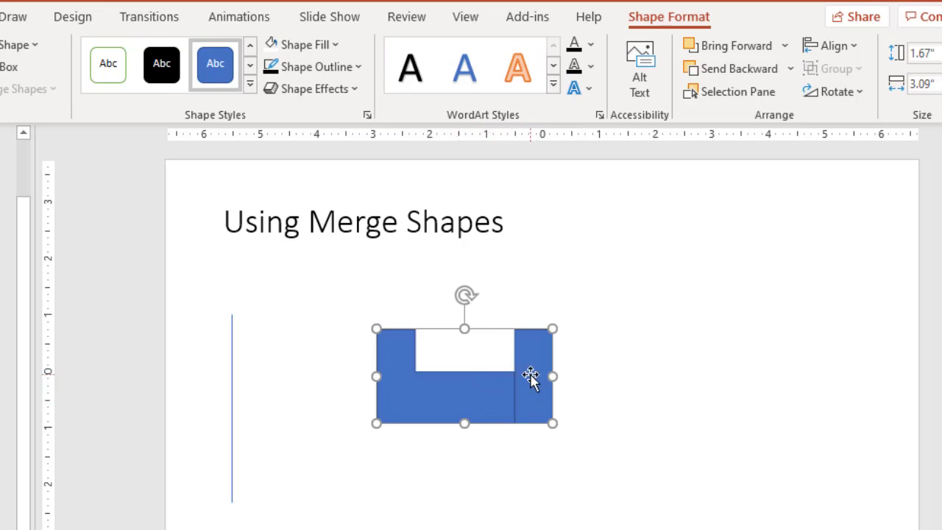
pyautogui.moveTo(491, 390)
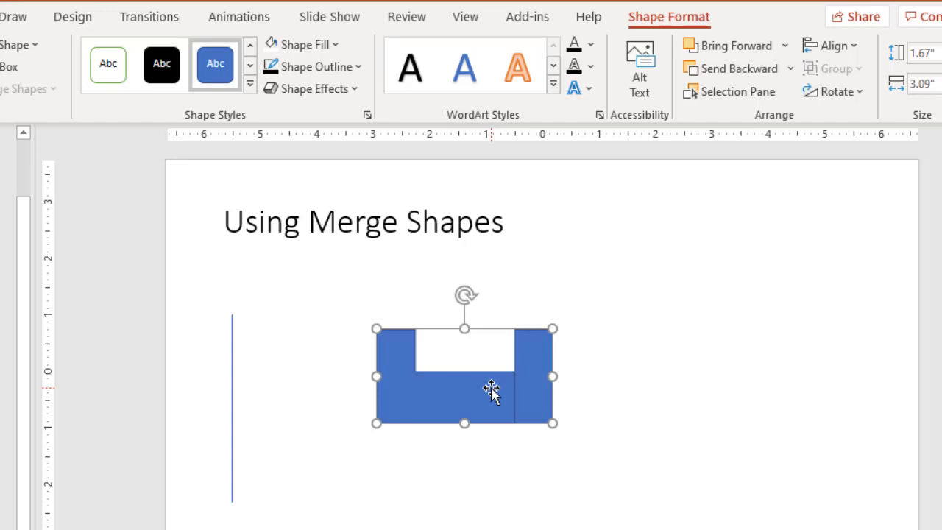
# Step: Undo the merge and the earlier change to get the three separate rectangles back
pyautogui.press('ctrl+z')
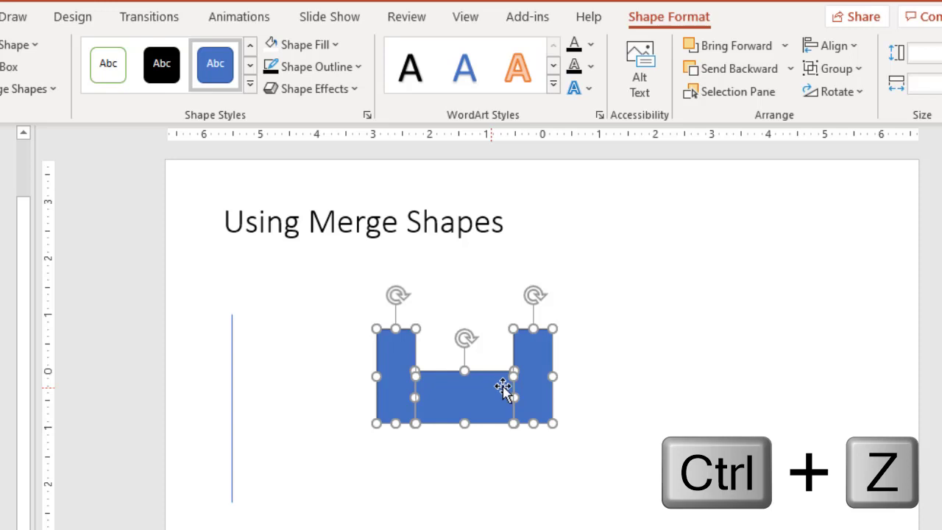
pyautogui.press('ctrl+z')
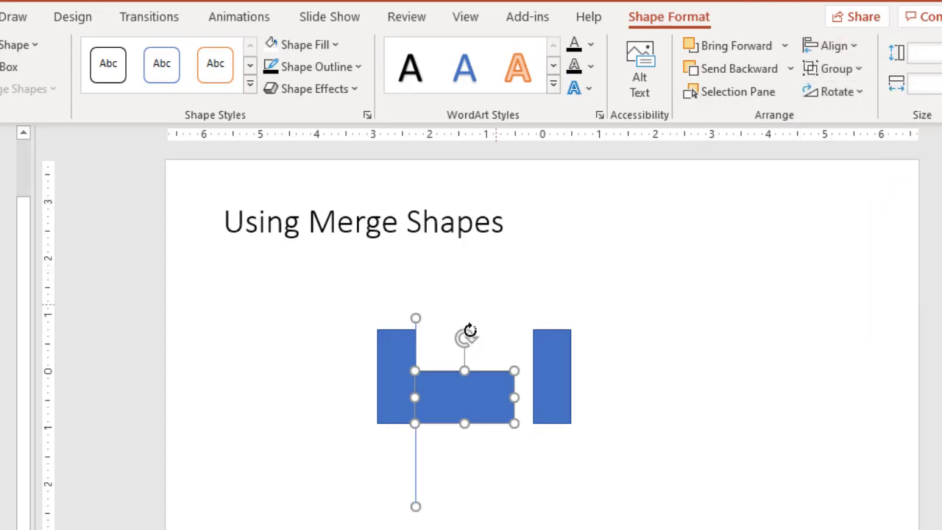
pyautogui.moveTo(434, 337)
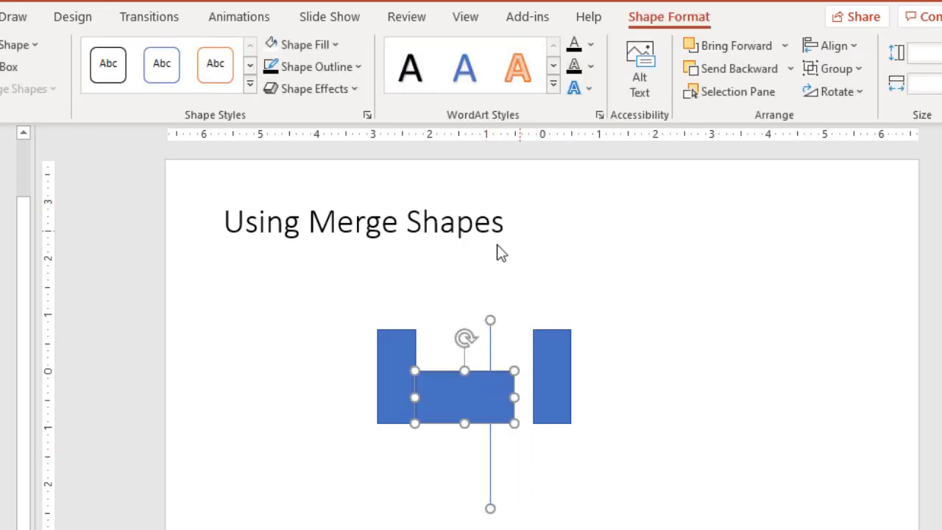
# Step: Align the rectangles' tops and the right-hand tall rectangle's left edge into a snug U
pyautogui.click(832, 44)
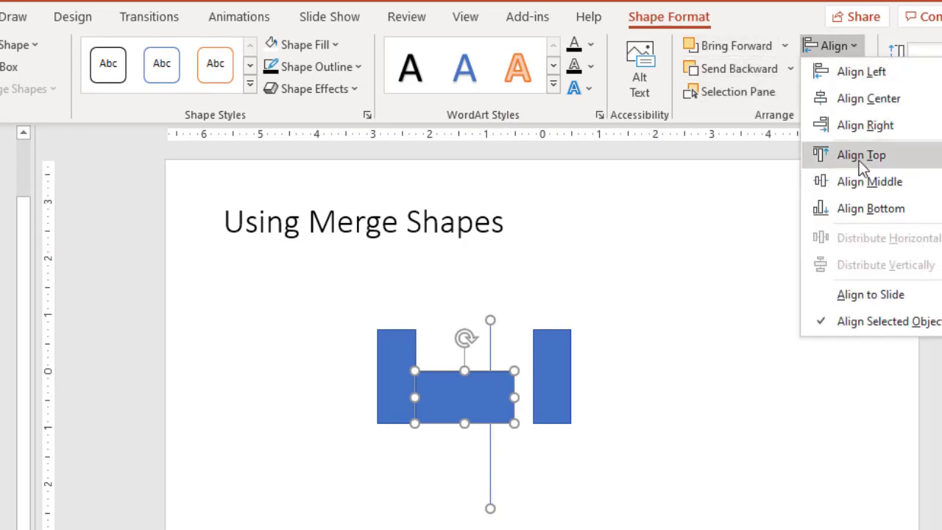
pyautogui.click(861, 155)
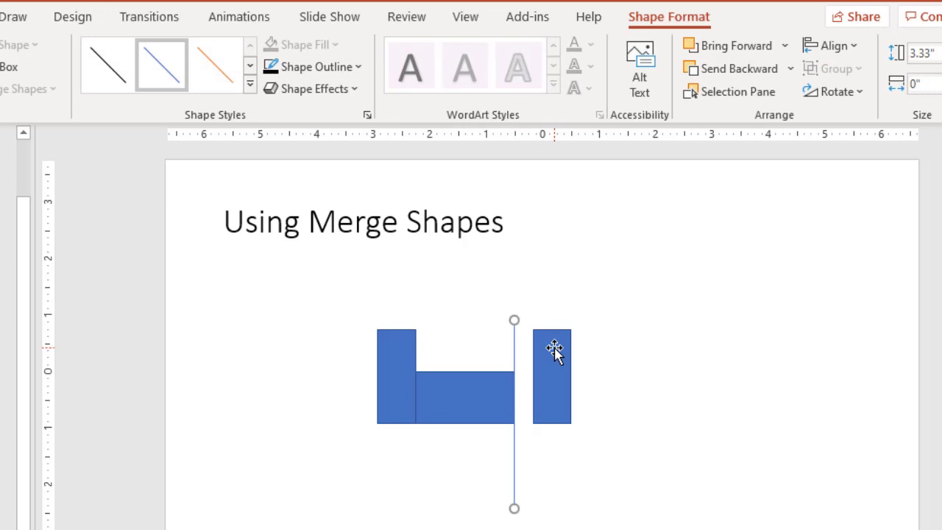
pyautogui.click(832, 45)
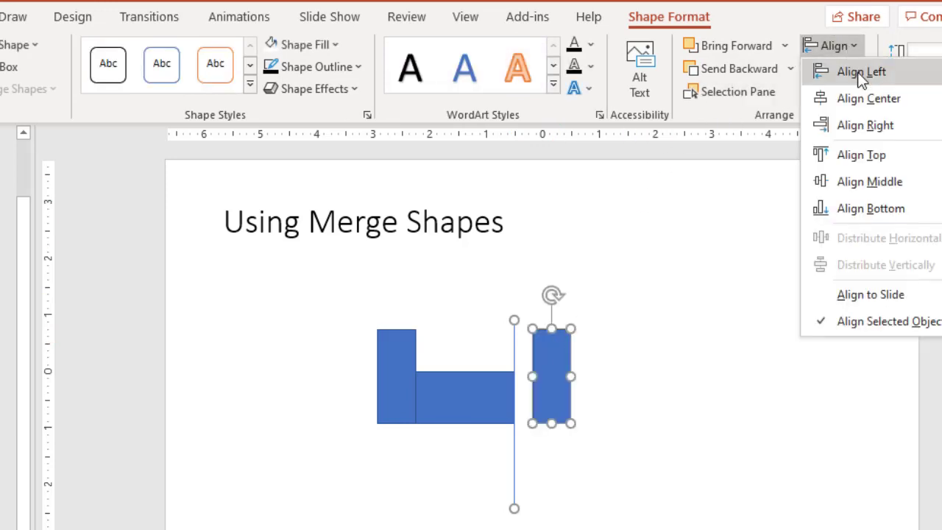
pyautogui.click(860, 71)
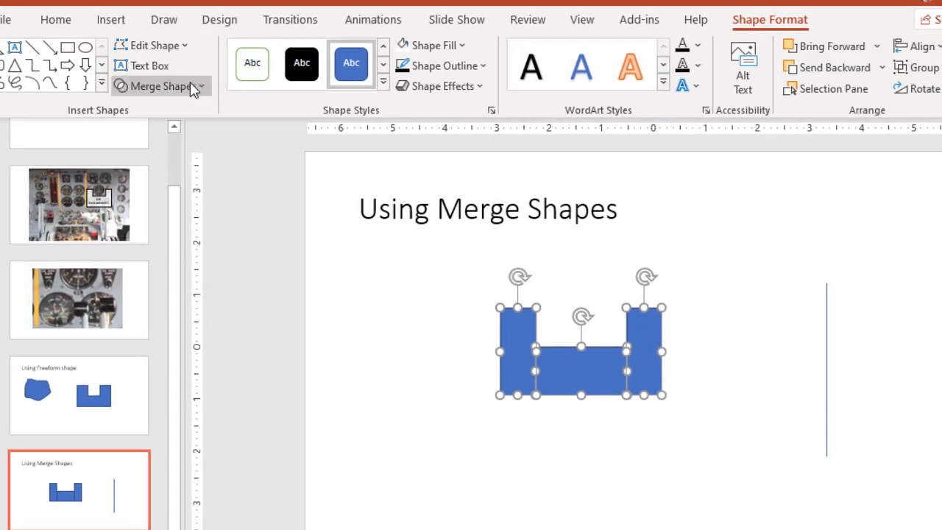
# Step: Union the aligned rectangles into one seamless U shape and deselect it
pyautogui.click(160, 85)
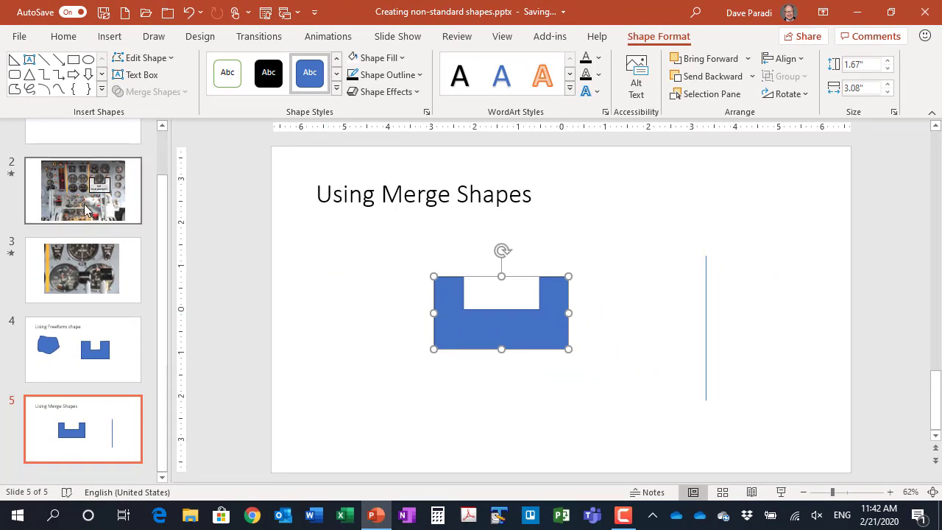
pyautogui.click(83, 189)
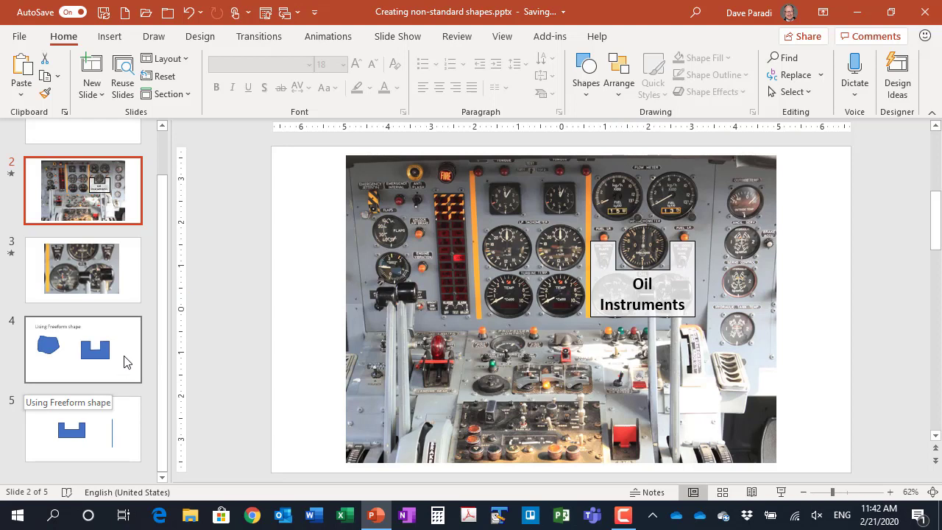
# Step: View the Freeform slide 4, then return to slide 5 'Using Merge Shapes'
pyautogui.click(82, 350)
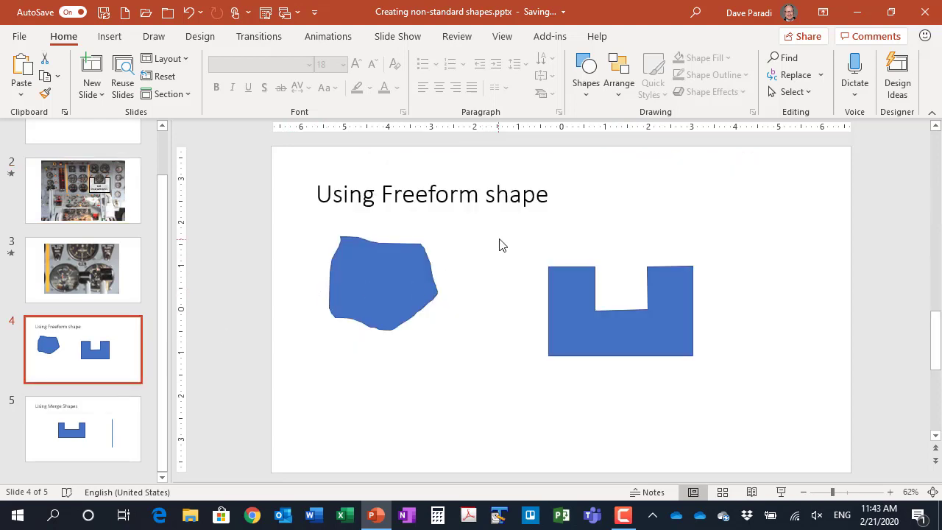
pyautogui.moveTo(506, 347)
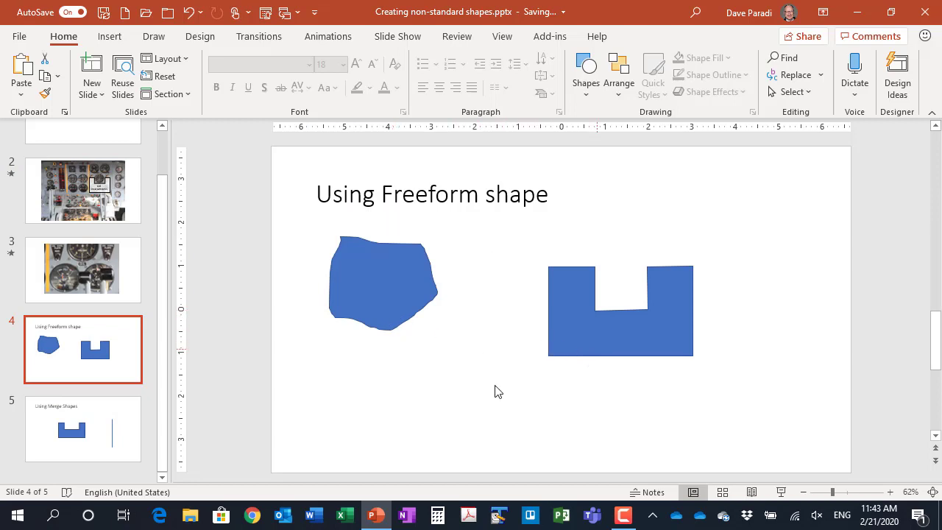
pyautogui.click(82, 428)
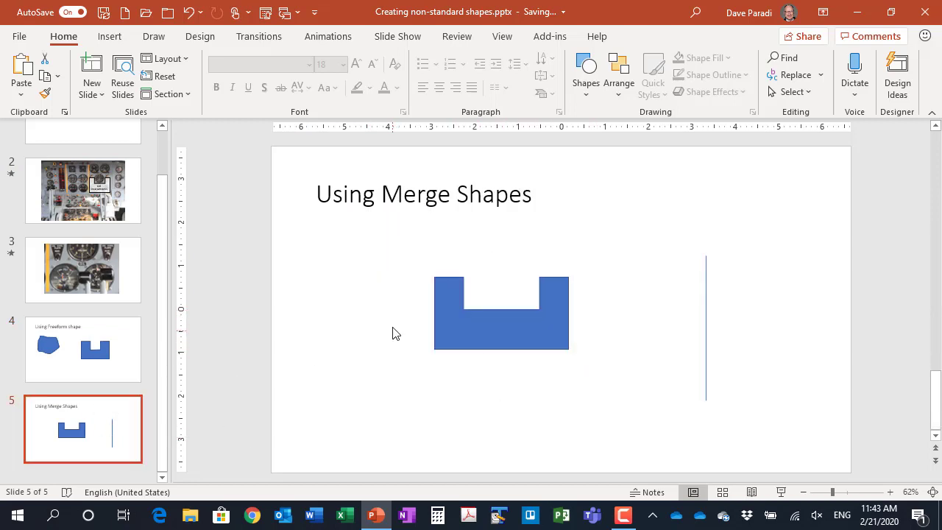
pyautogui.moveTo(553, 374)
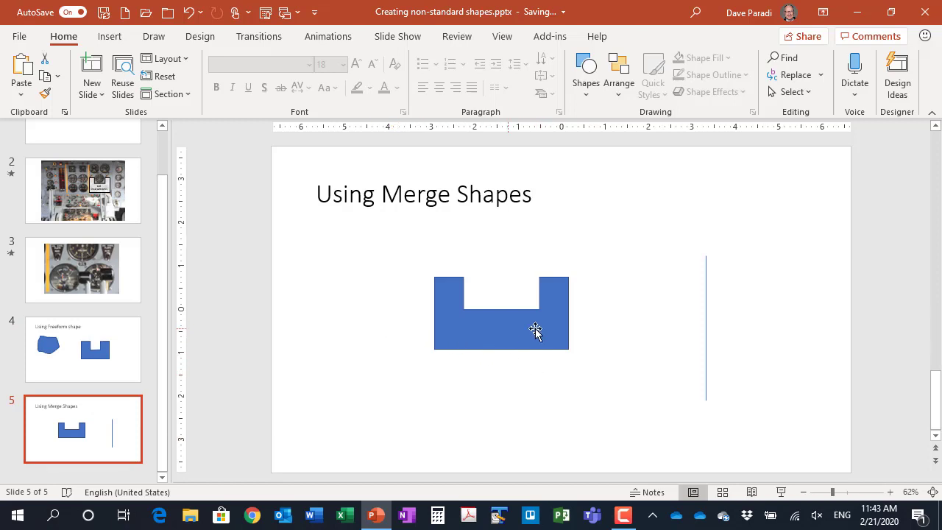
pyautogui.moveTo(701, 312)
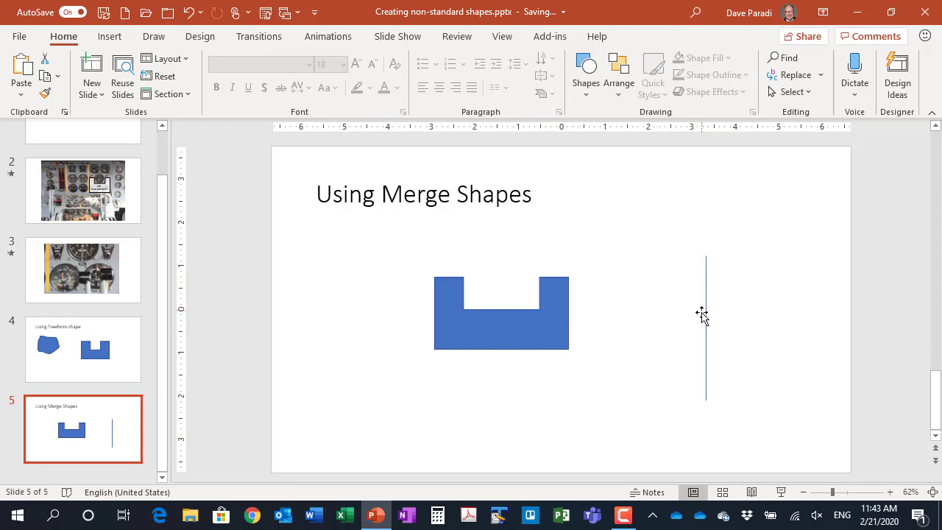
pyautogui.moveTo(705, 308)
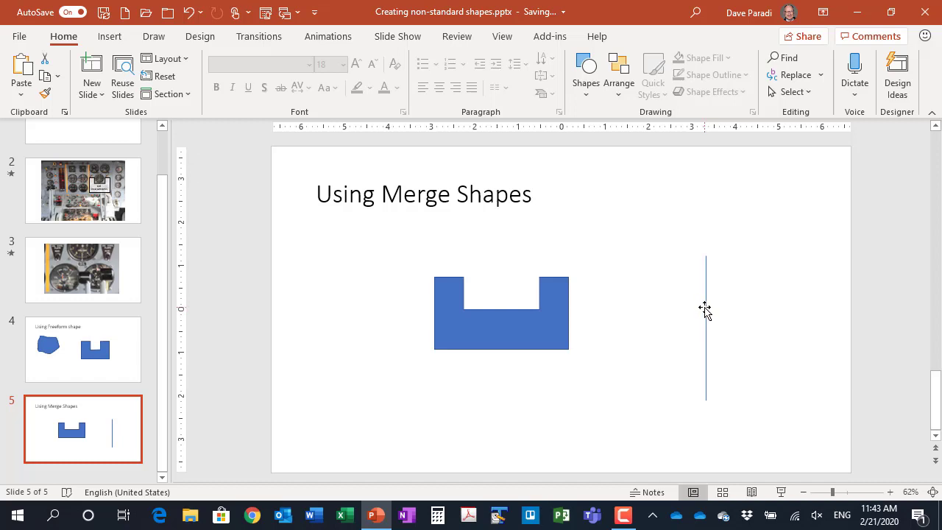
pyautogui.moveTo(559, 301)
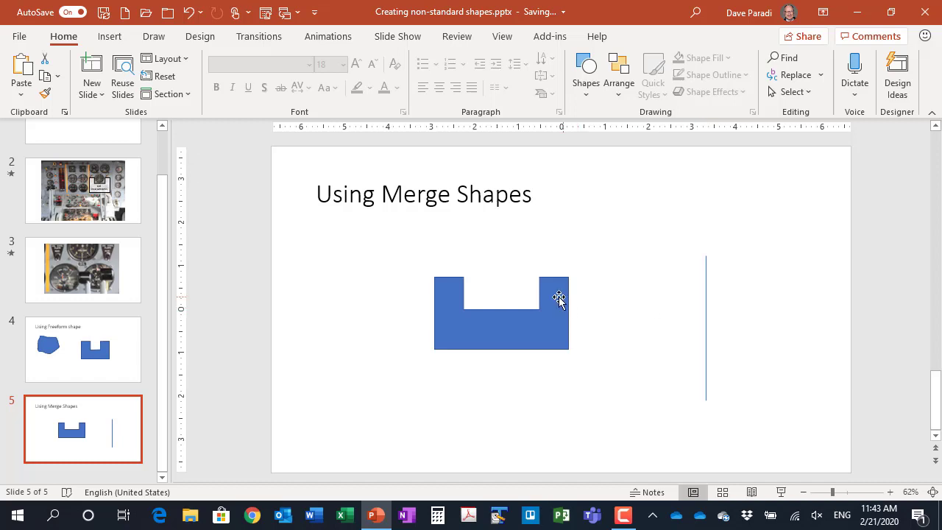
pyautogui.moveTo(556, 324)
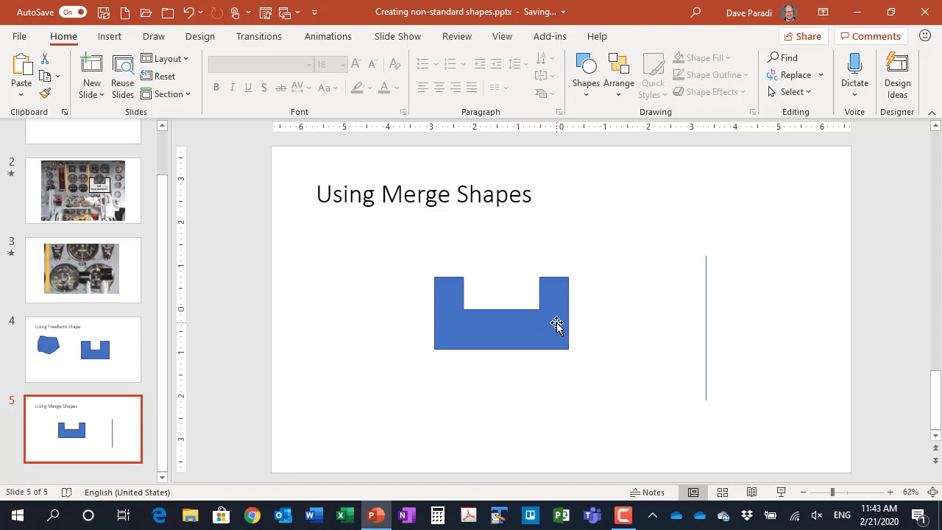